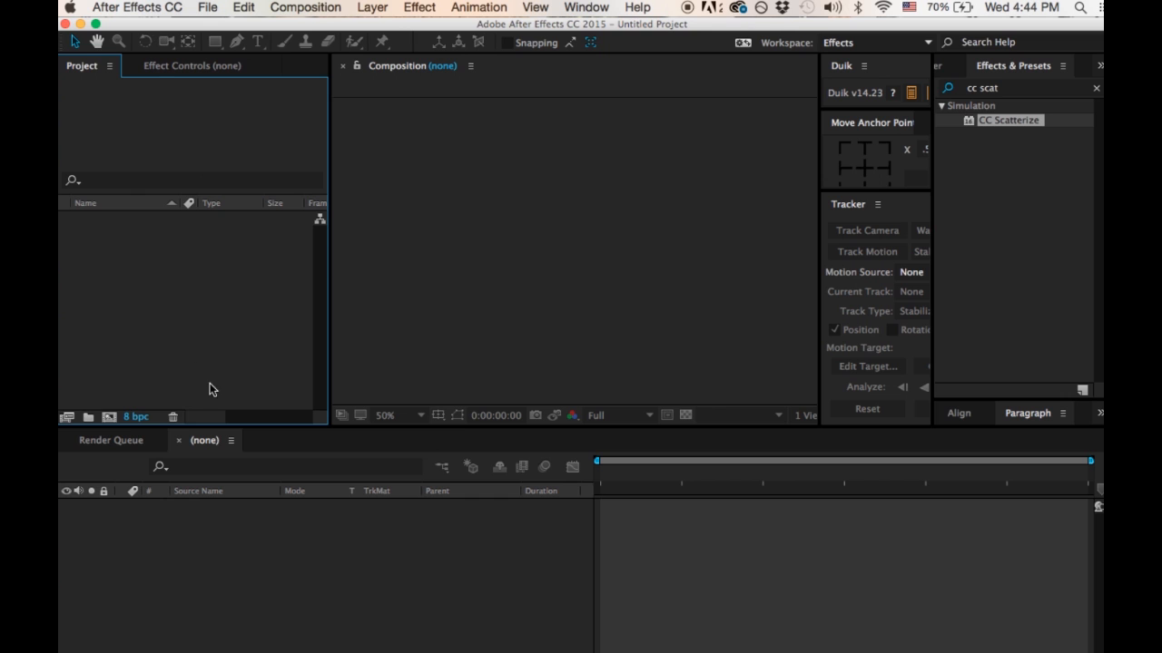
# Step: Create Comp 1 from the HDTV 1080 29.97 preset with a 0;00;16;01 duration
pyautogui.click(207, 7)
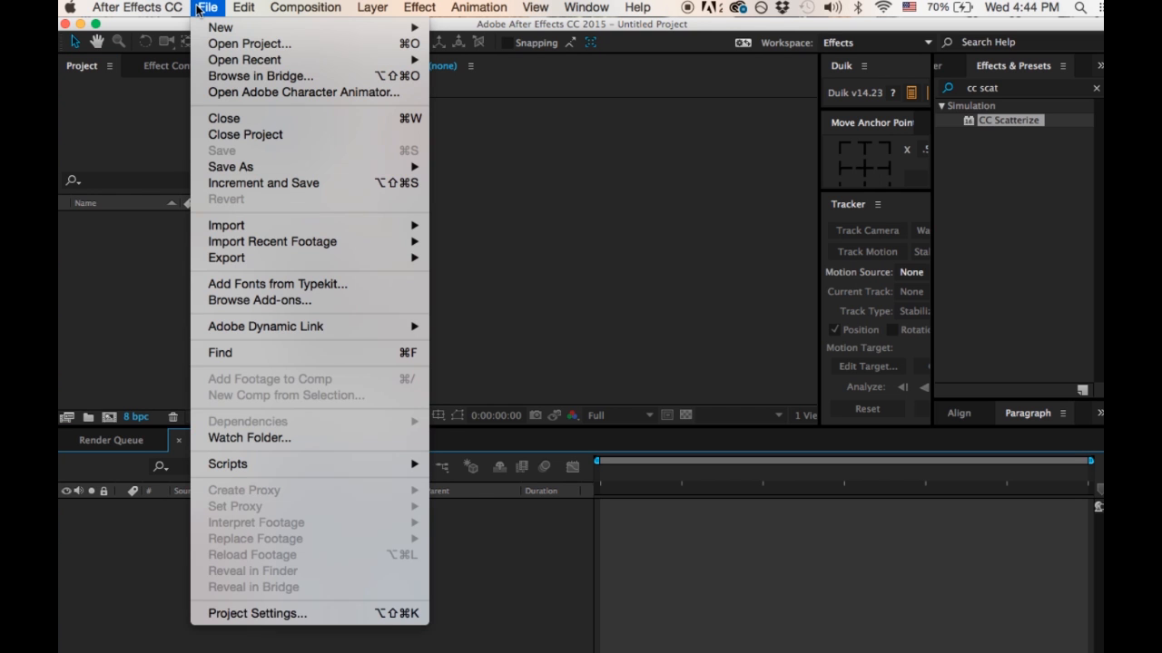
pyautogui.moveTo(220, 26)
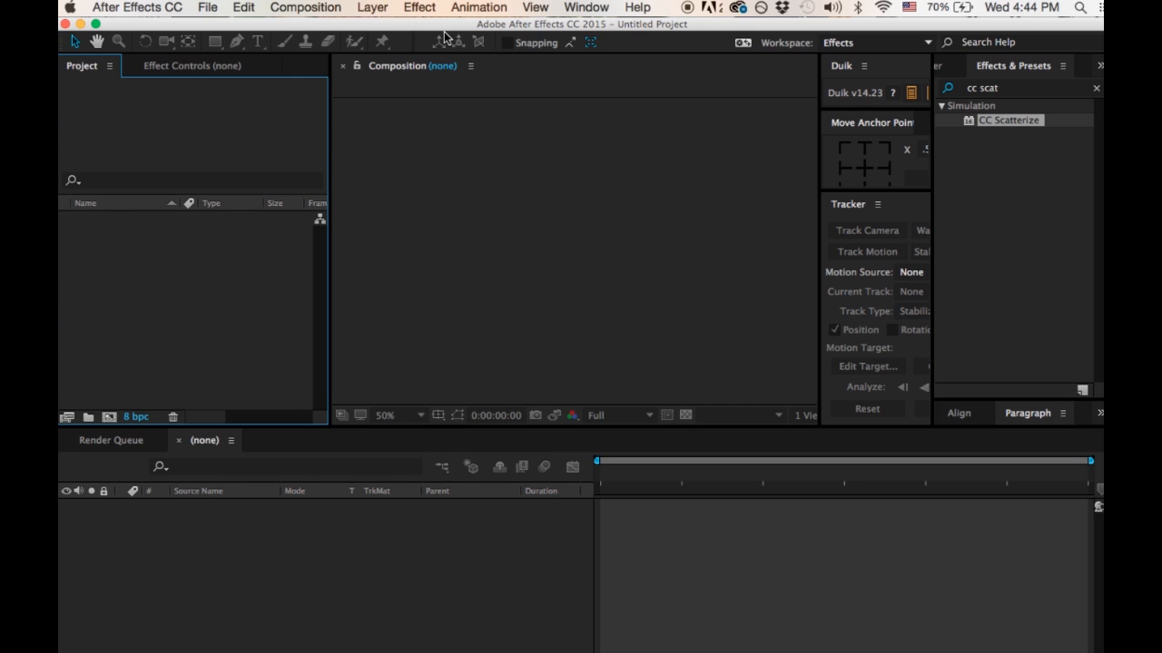
pyautogui.moveTo(559, 265)
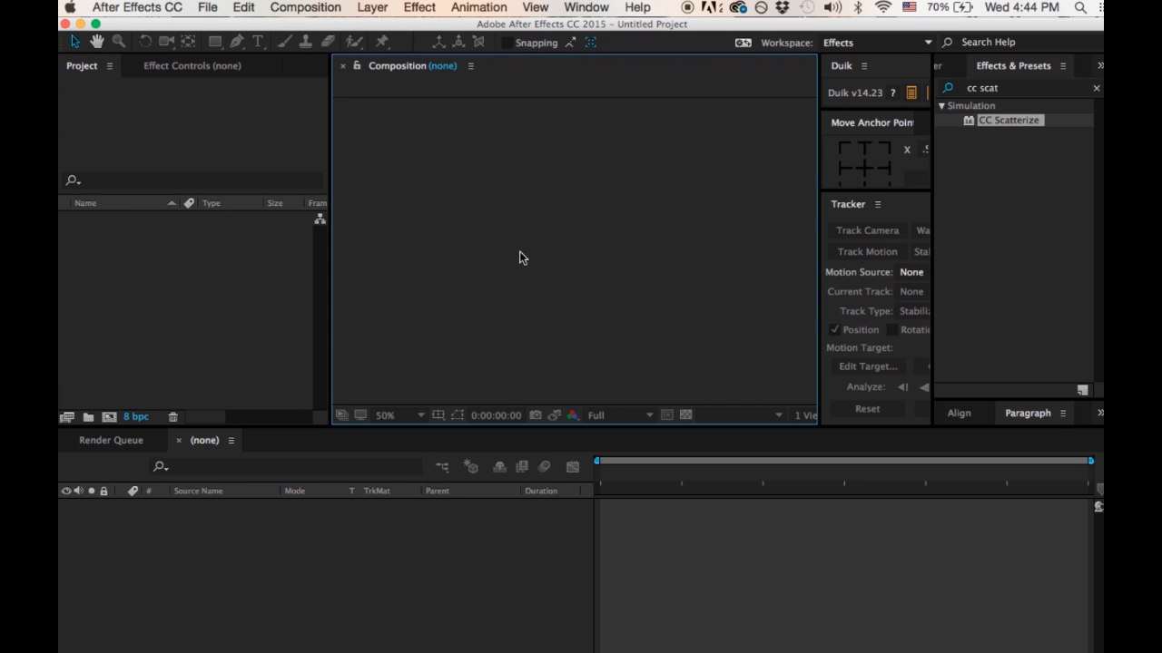
pyautogui.click(305, 7)
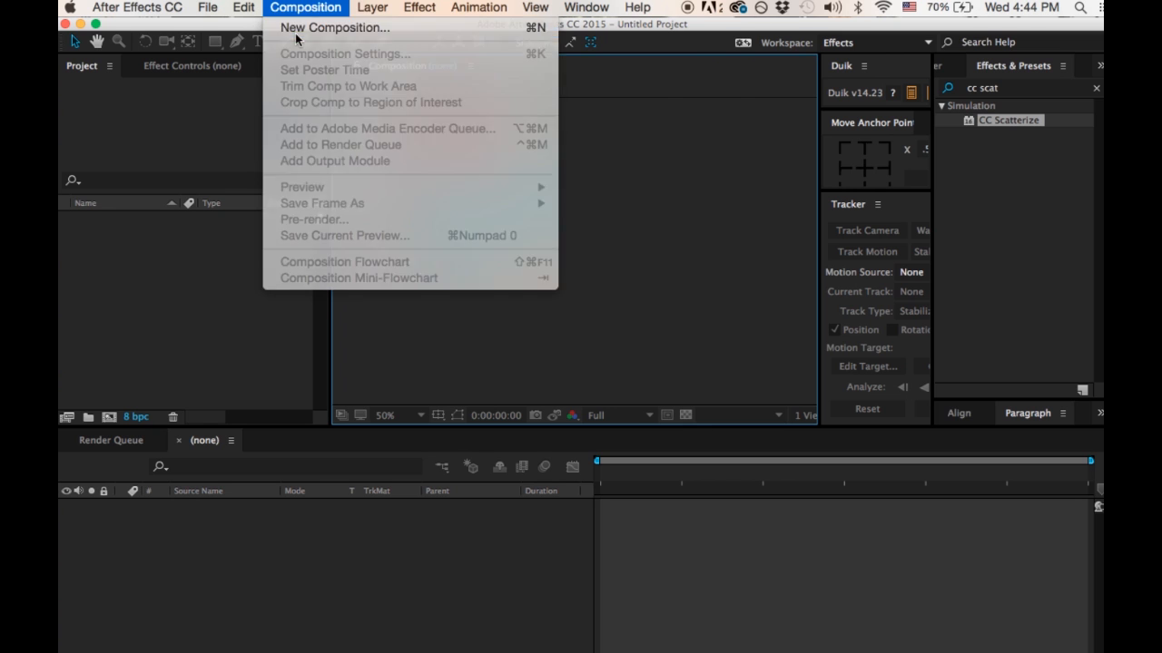
pyautogui.click(335, 27)
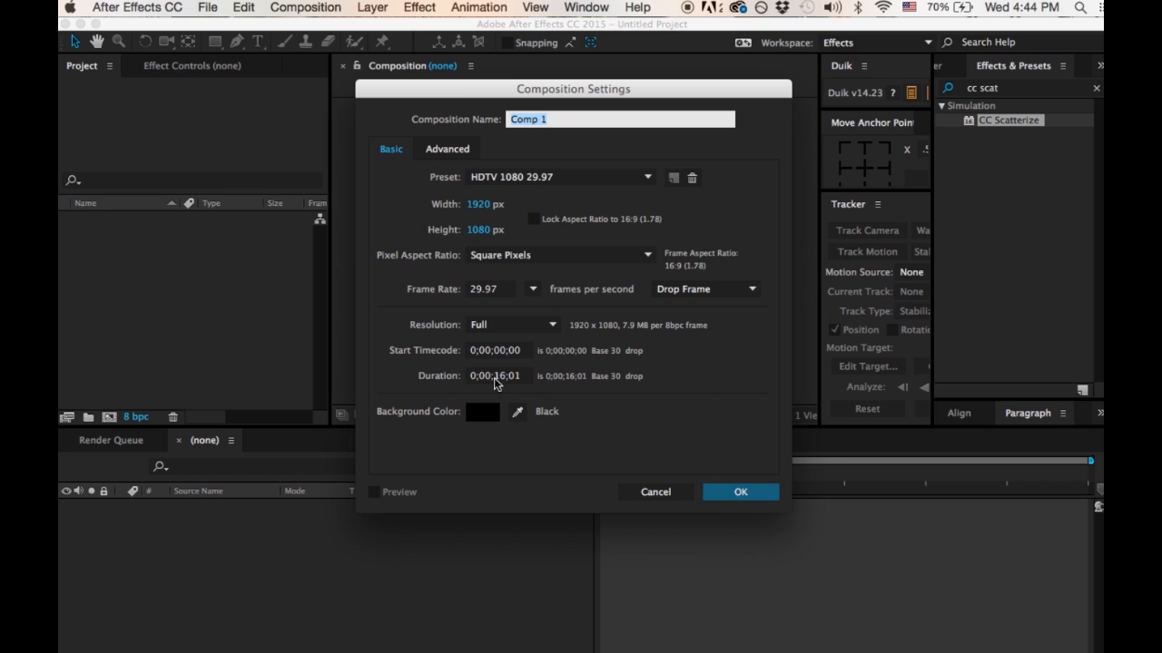
pyautogui.click(740, 492)
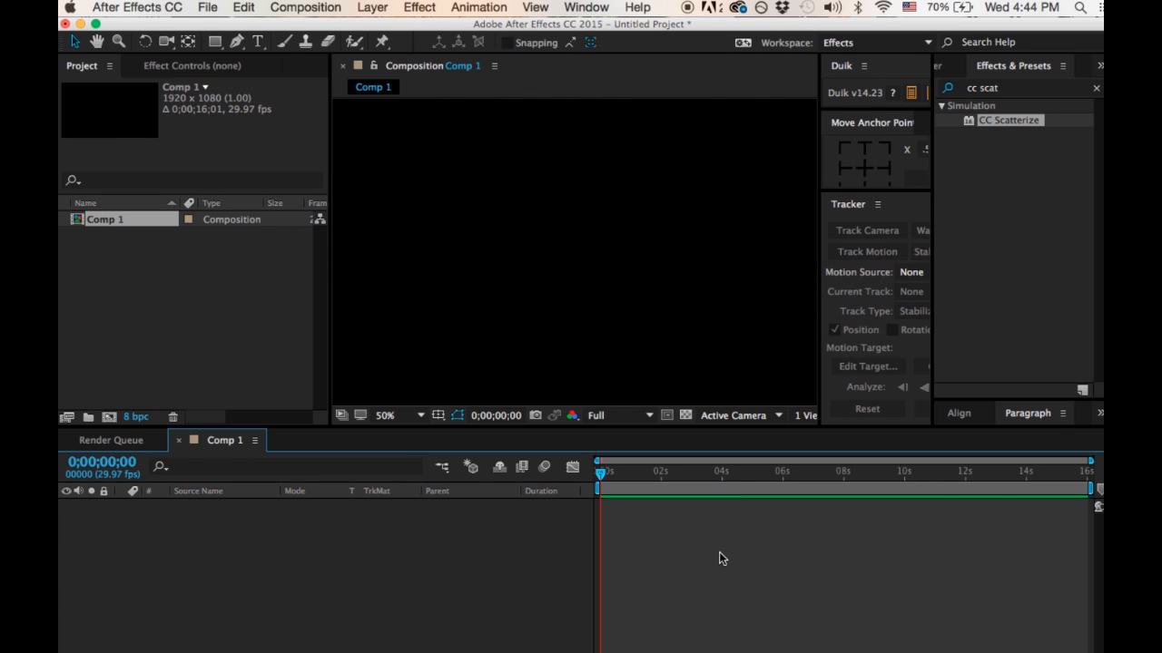
pyautogui.moveTo(716, 557)
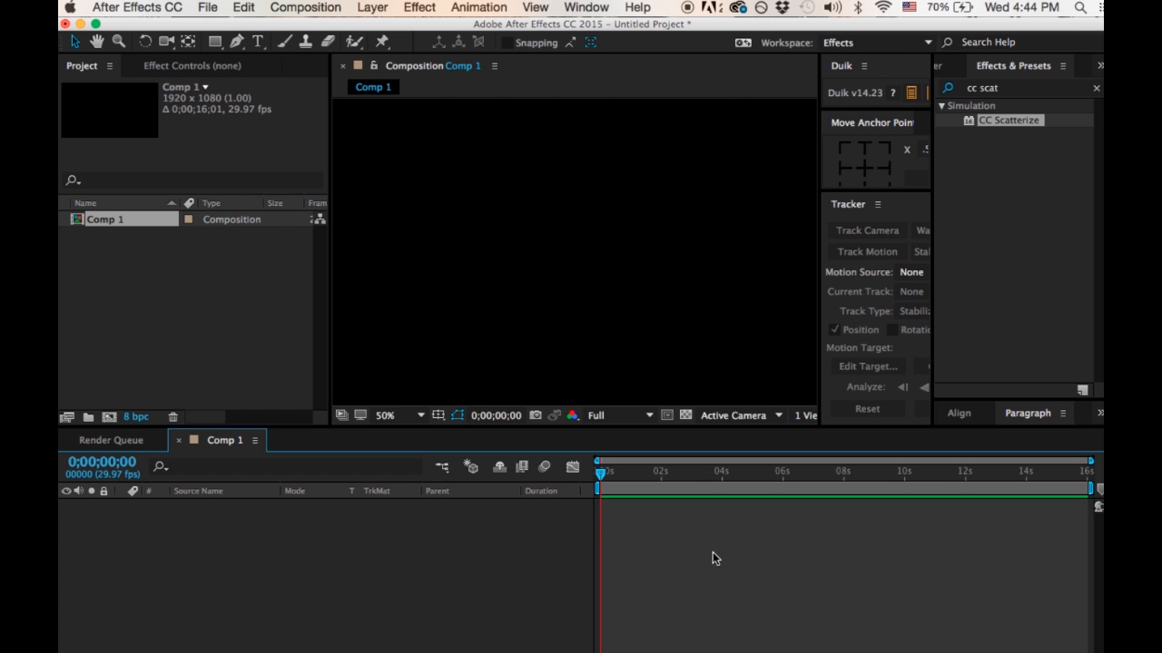
# Step: Add Black Solid 1, a comp-sized black solid, to Comp 1
pyautogui.click(371, 8)
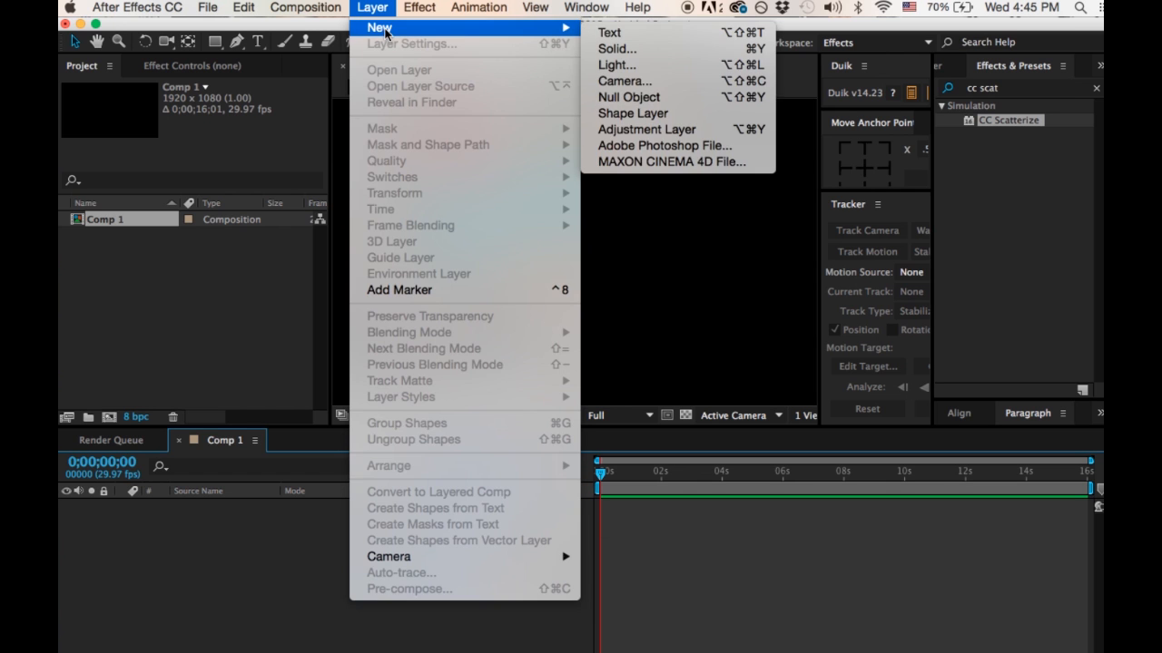
pyautogui.click(616, 48)
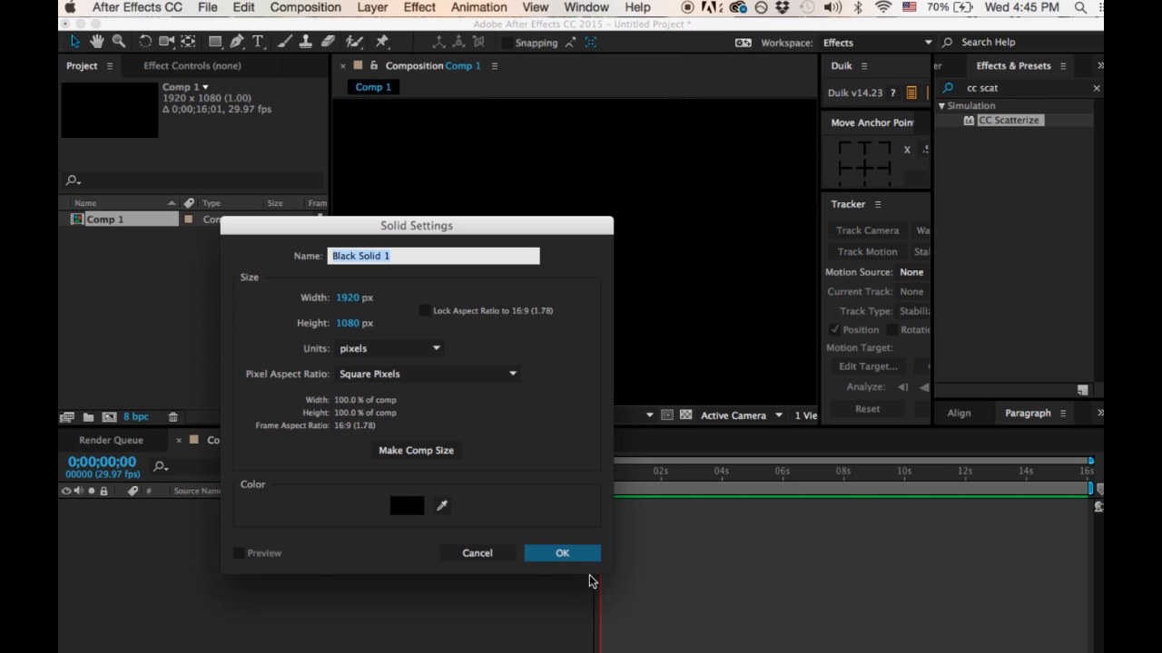
pyautogui.moveTo(554, 562)
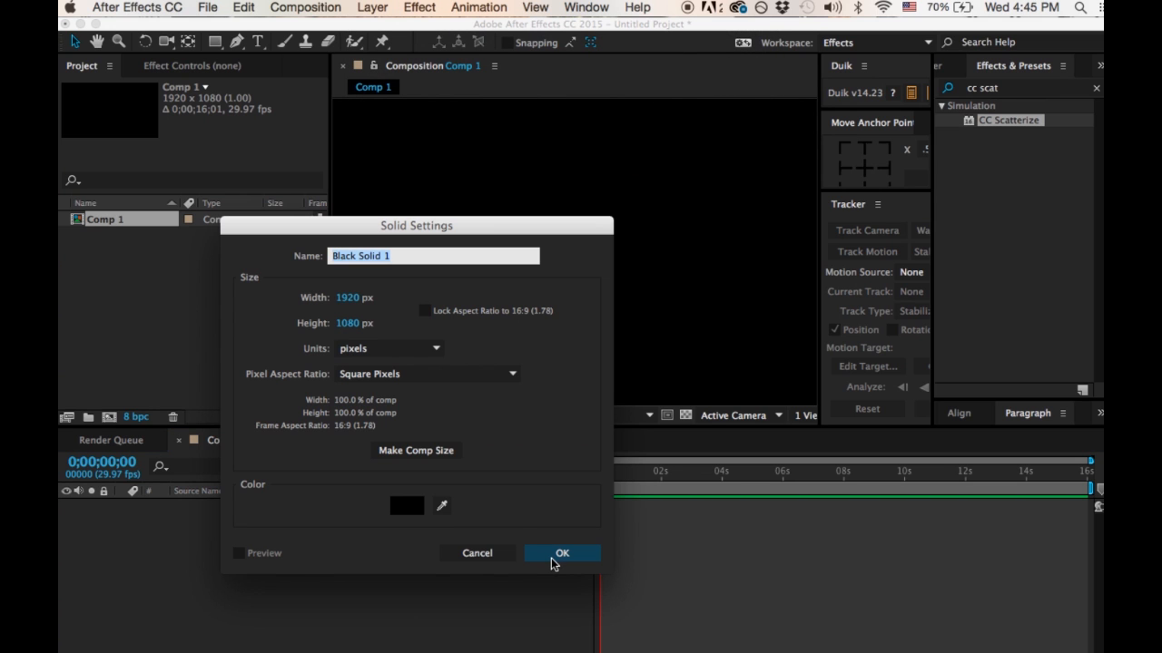
pyautogui.moveTo(410, 521)
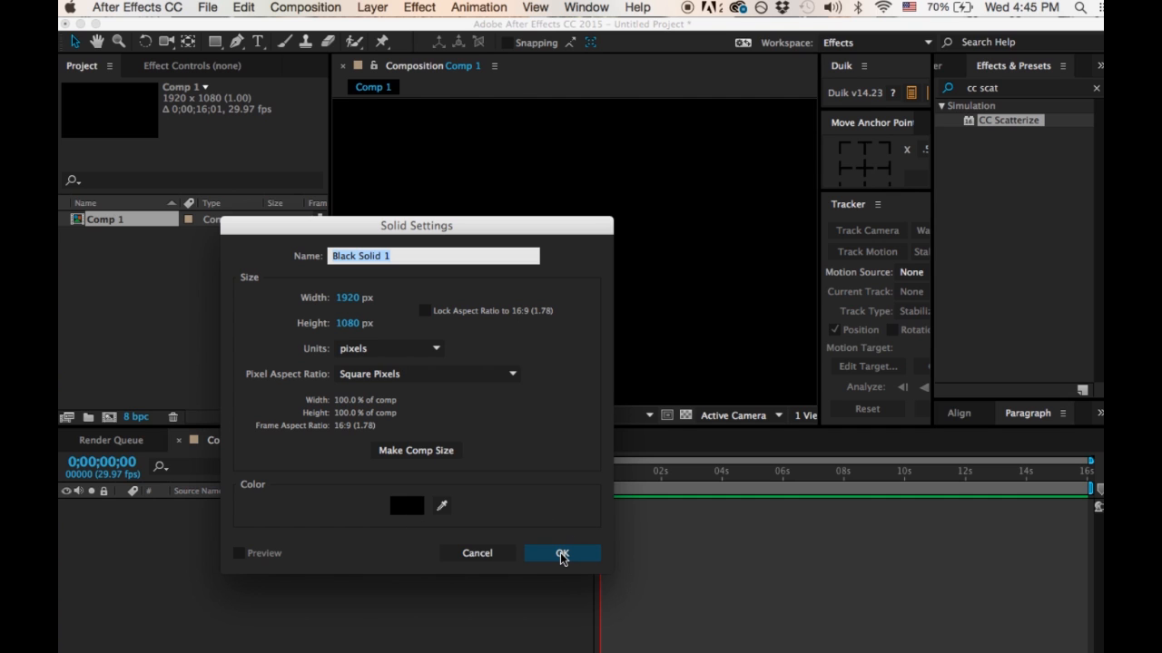
pyautogui.click(561, 553)
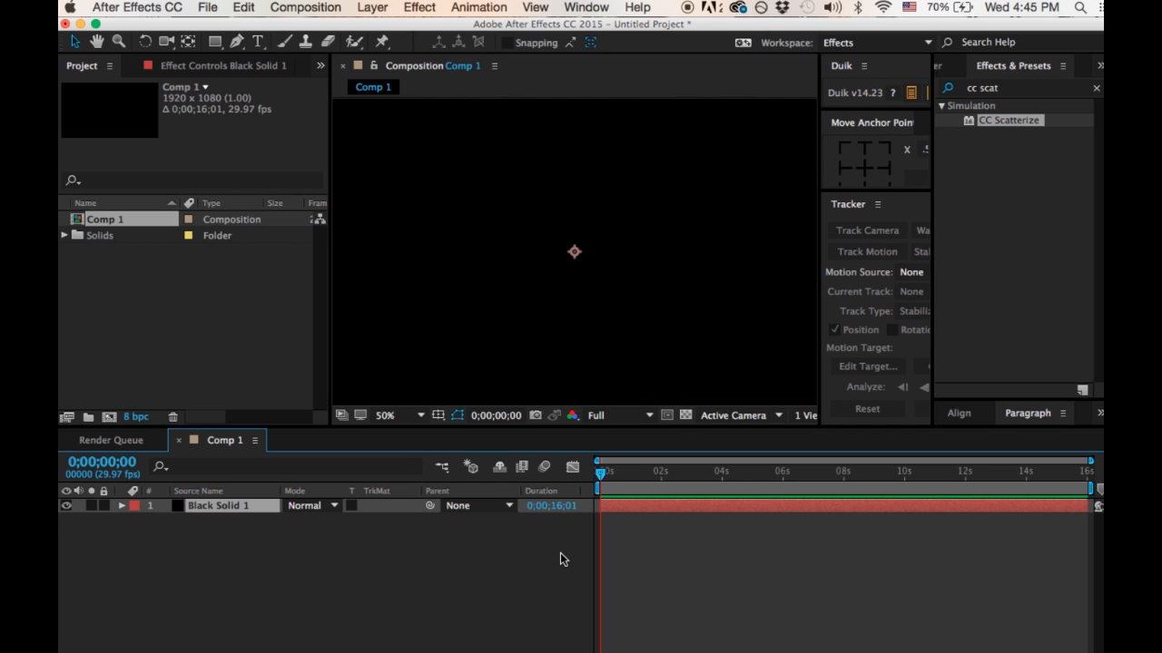
pyautogui.moveTo(990, 238)
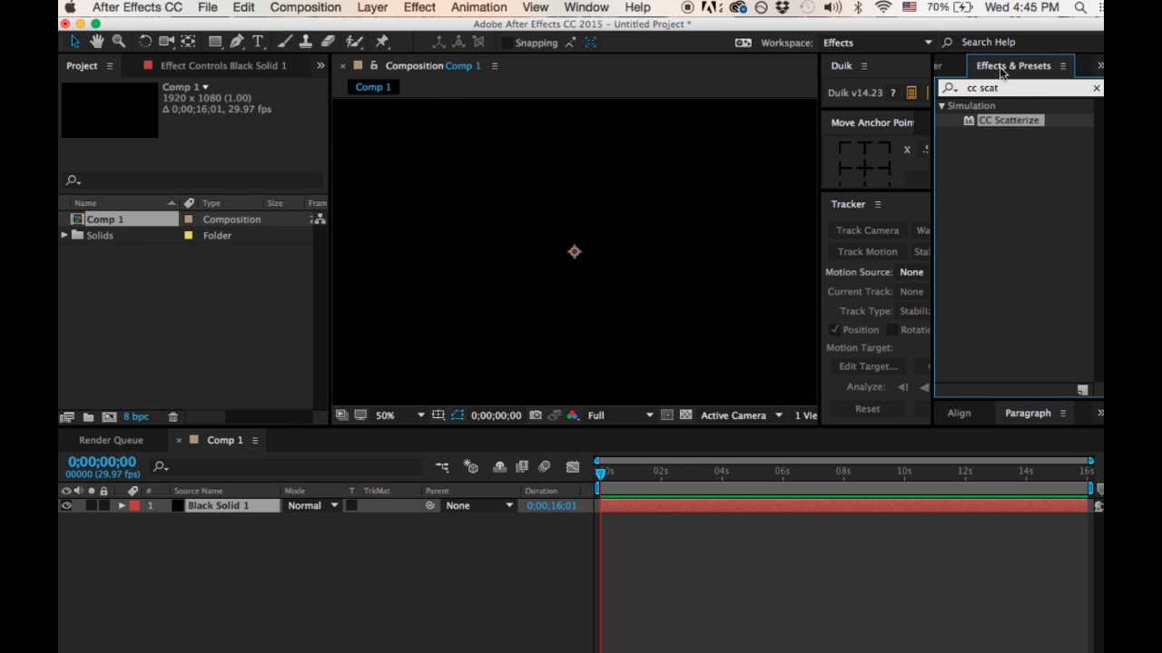
# Step: Search Effects & Presets for 'gradie' to list Gradient Ramp and 4-Color Gradient
pyautogui.click(586, 8)
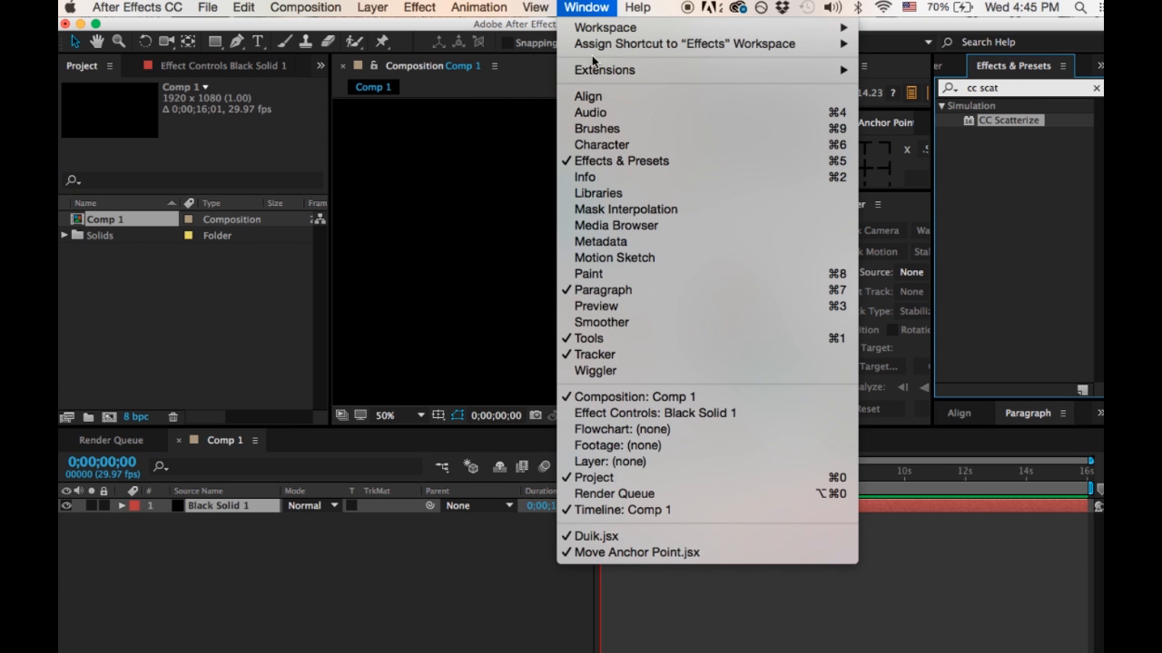
pyautogui.moveTo(903, 76)
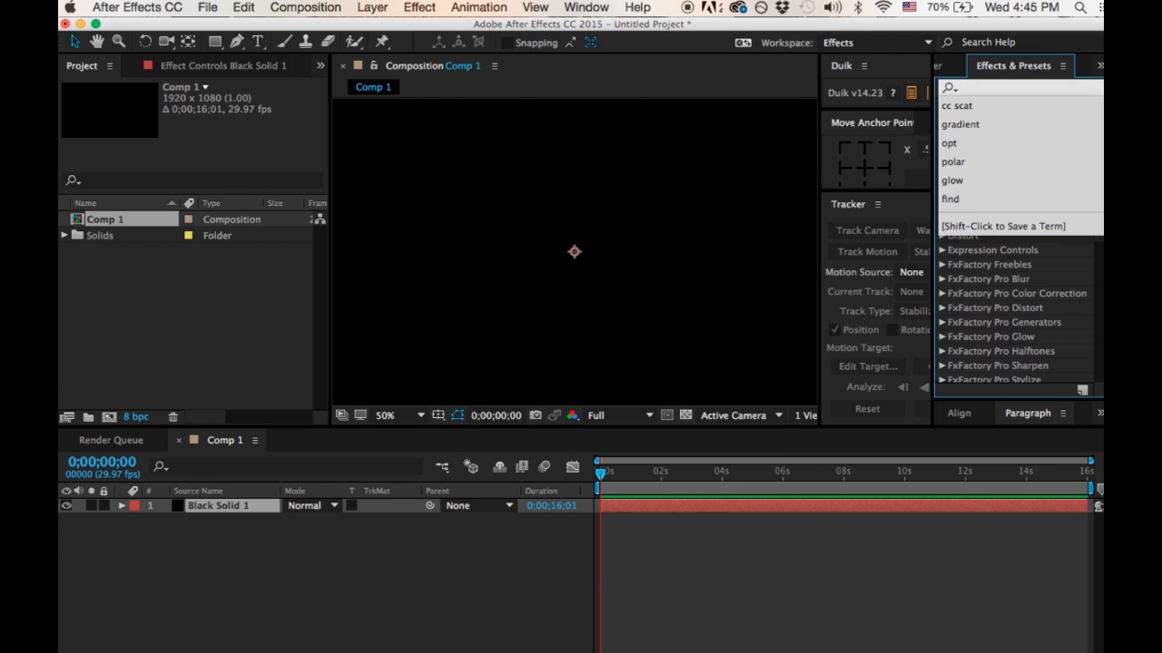
pyautogui.write('grad')
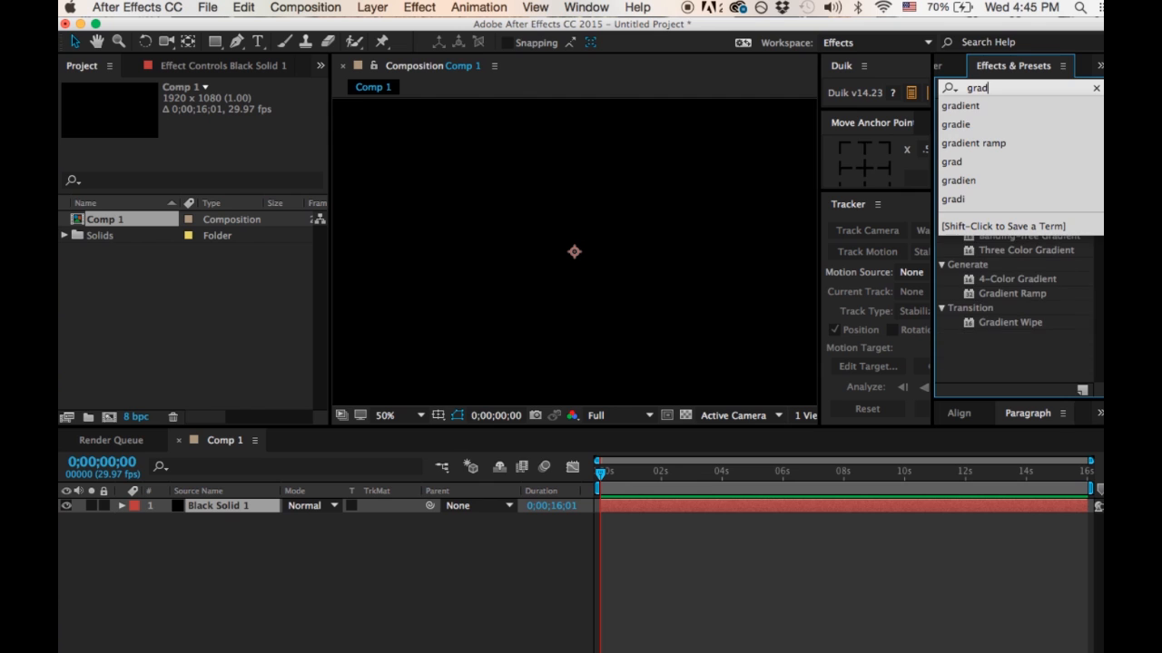
pyautogui.write('ie')
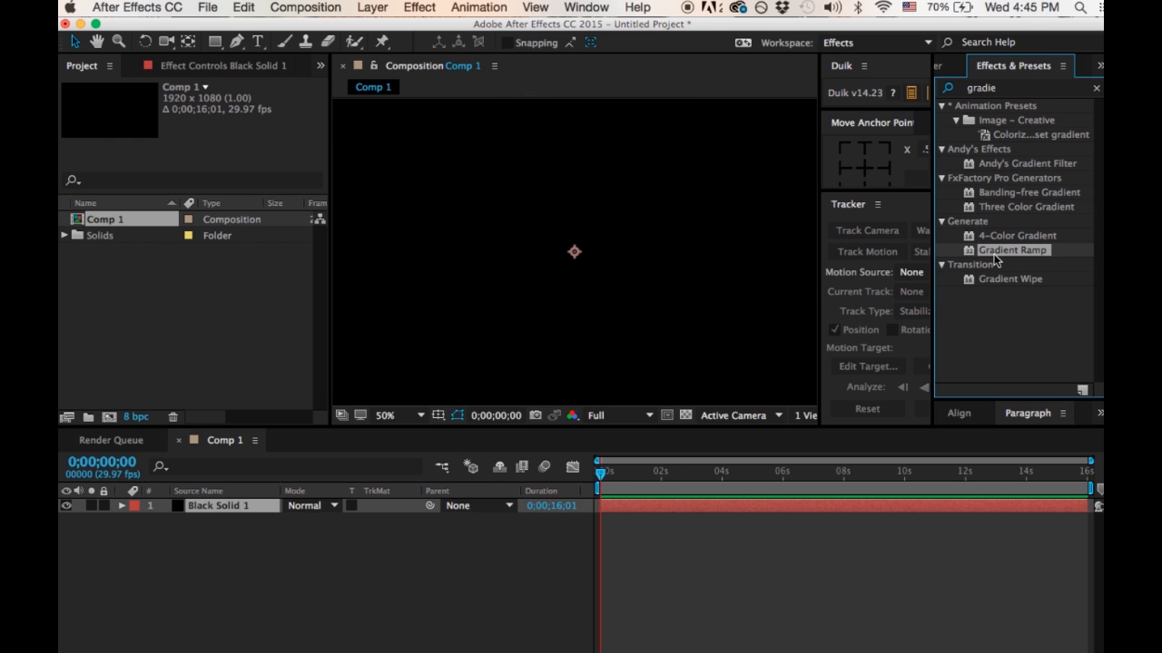
pyautogui.moveTo(835, 316)
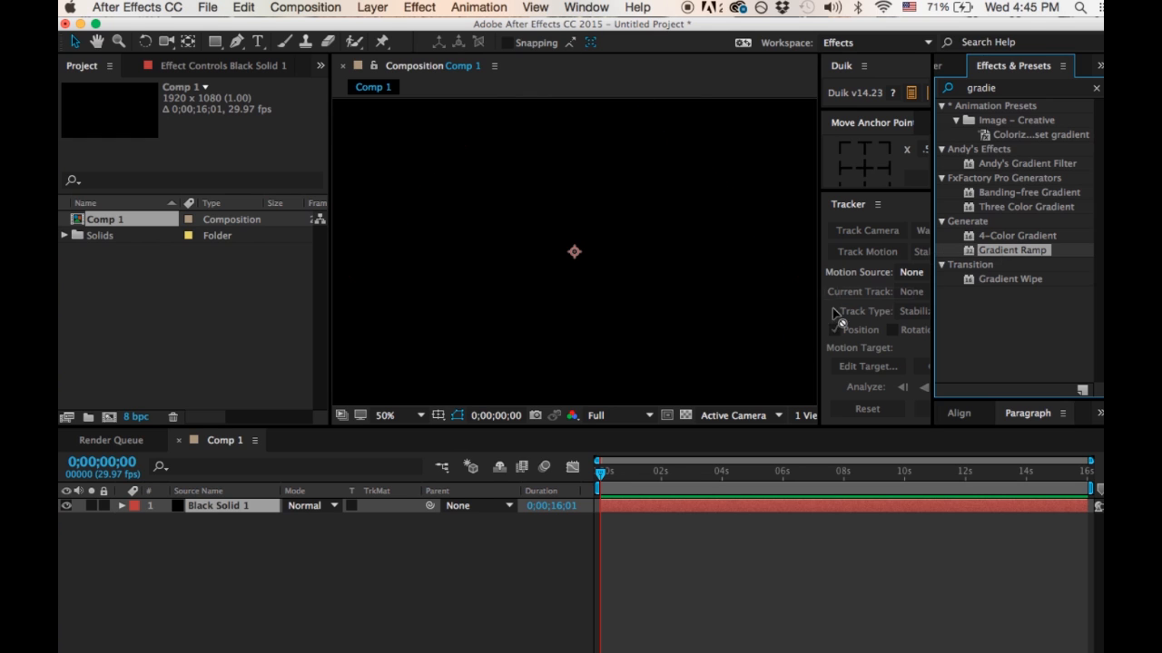
# Step: Apply Gradient Ramp to Black Solid 1 and set its End Color to orange
pyautogui.doubleClick(1012, 250)
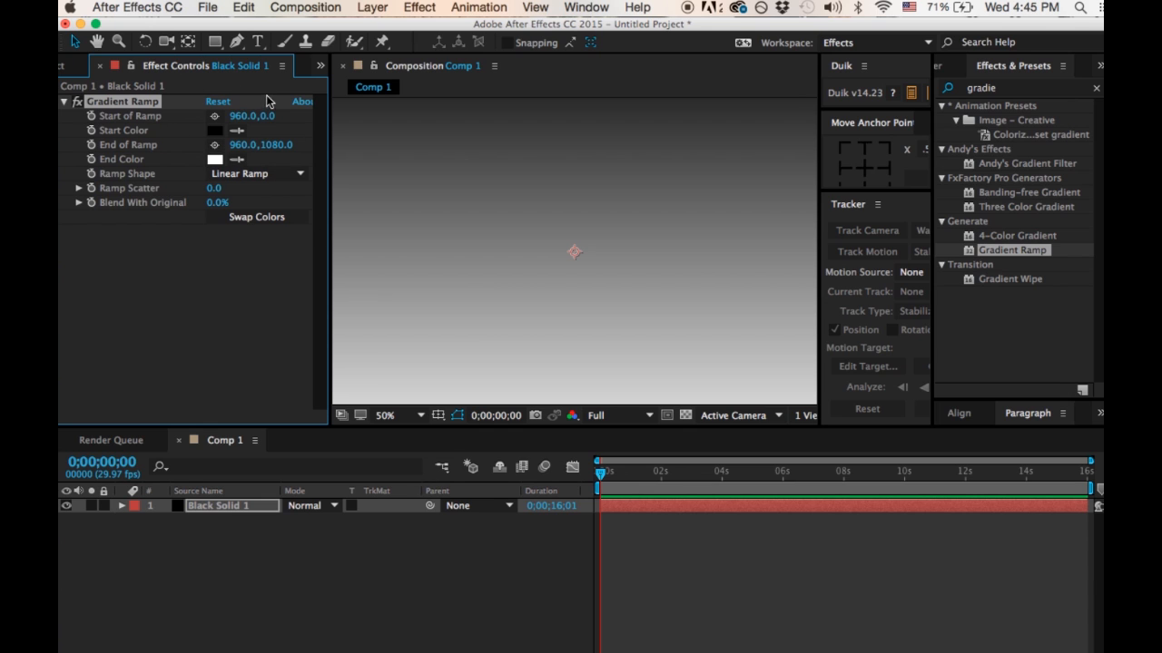
pyautogui.moveTo(419, 113)
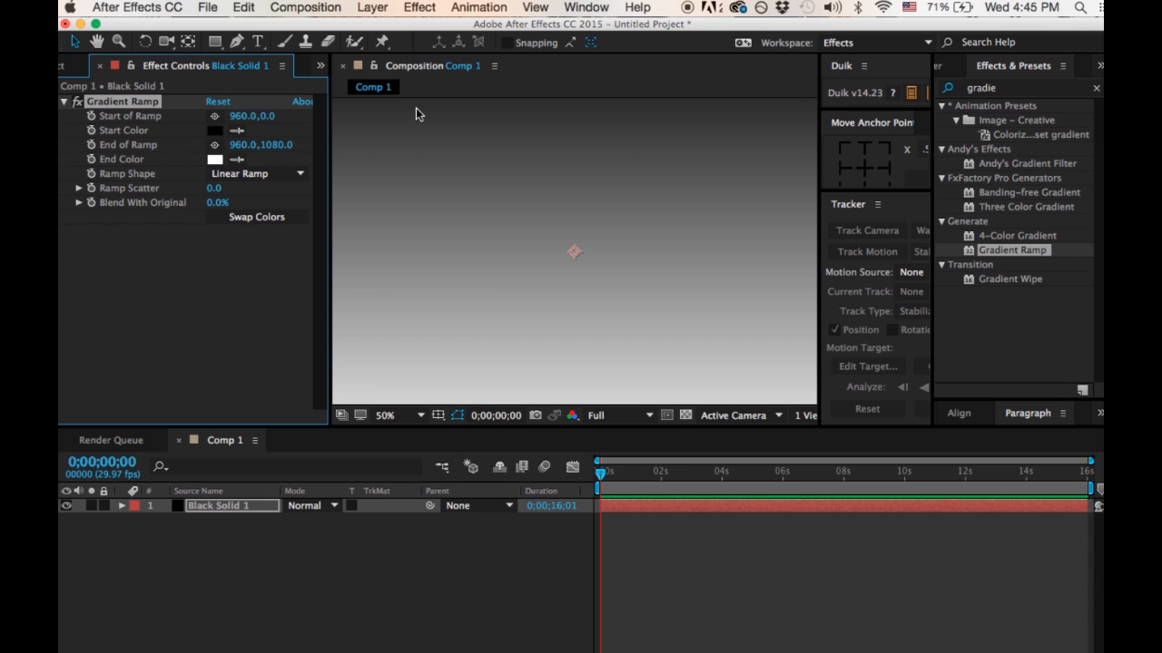
pyautogui.moveTo(411, 389)
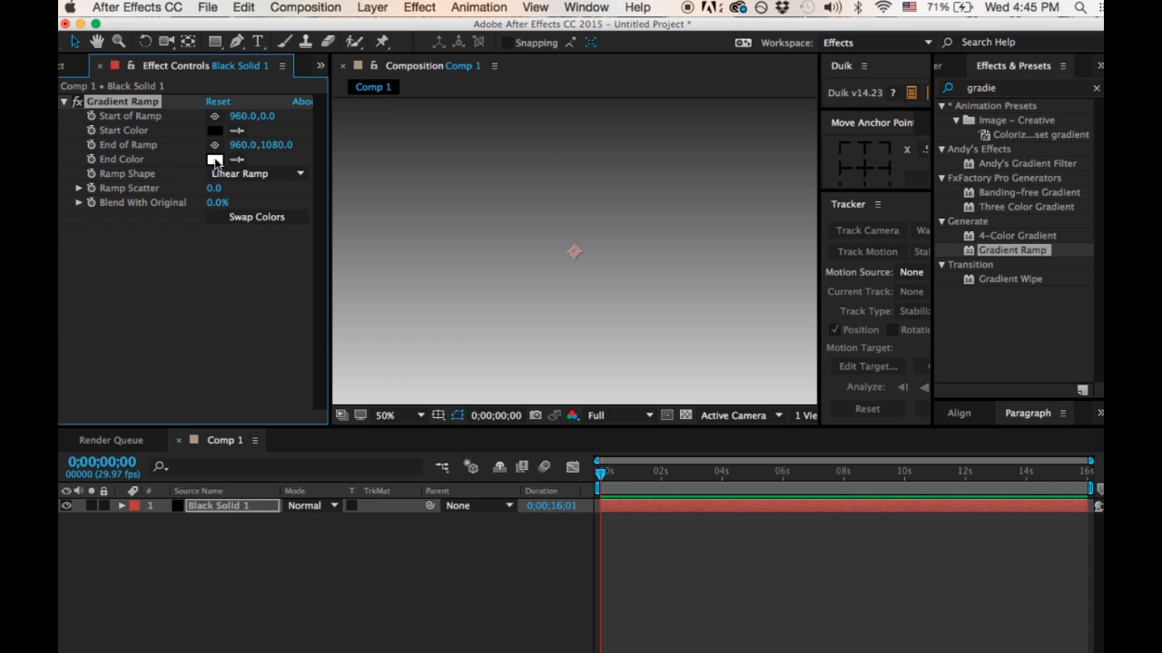
pyautogui.click(214, 159)
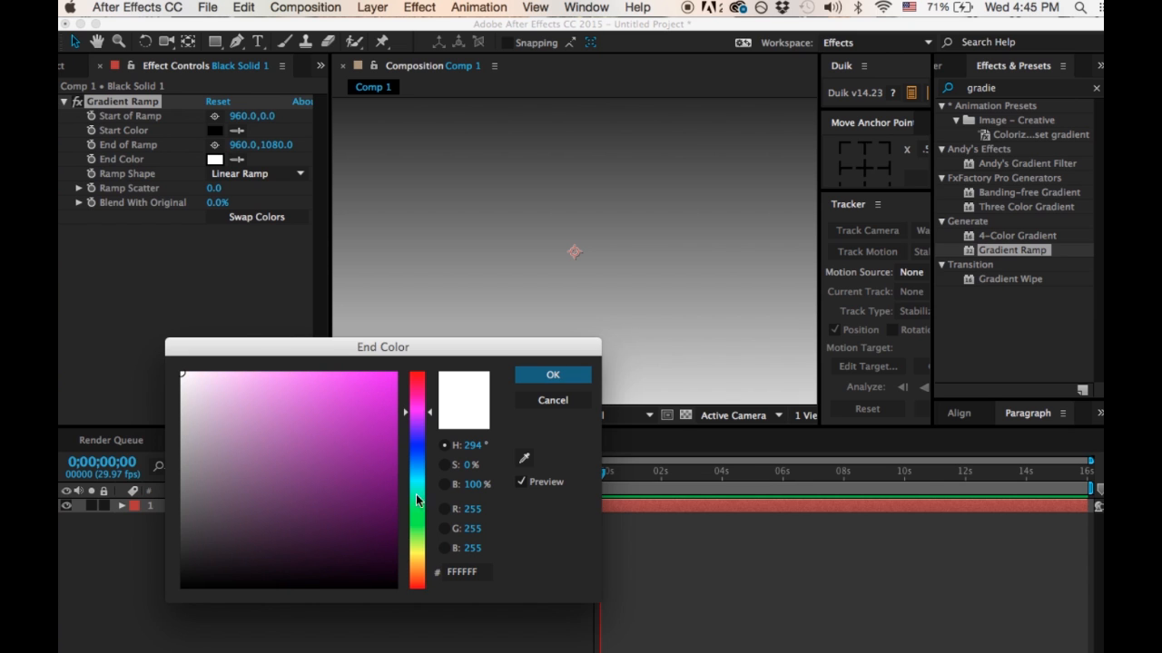
pyautogui.click(417, 579)
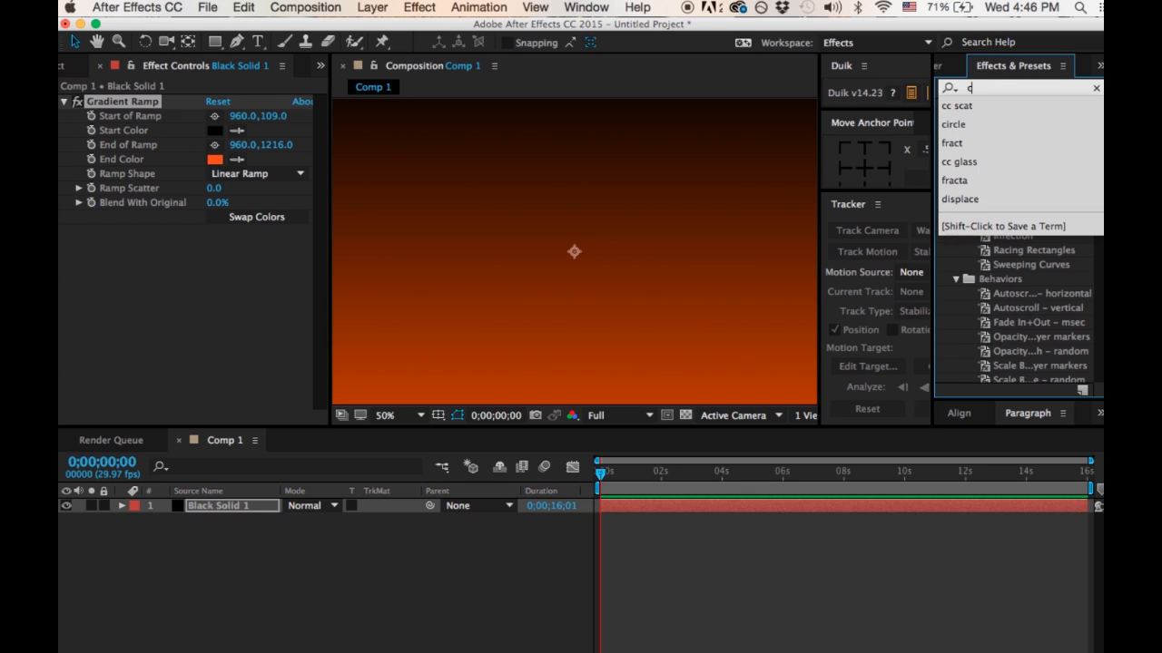
# Step: Find CC Scatterize with 'c sc' and apply it to Black Solid 1
pyautogui.write('c scat')
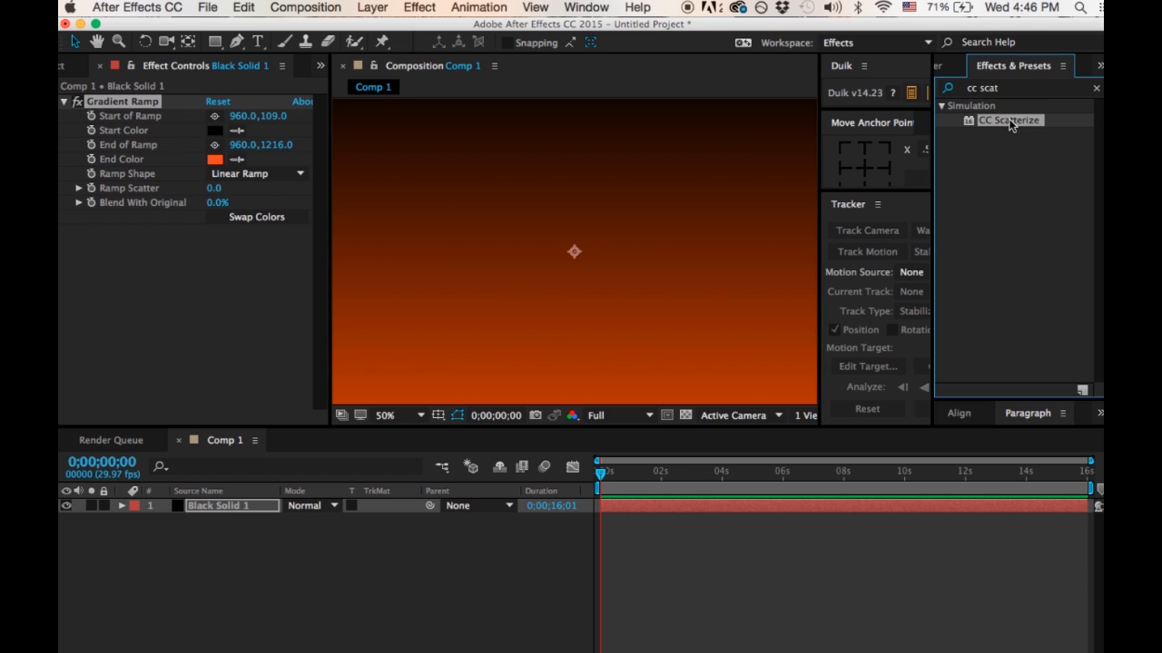
pyautogui.doubleClick(1009, 120)
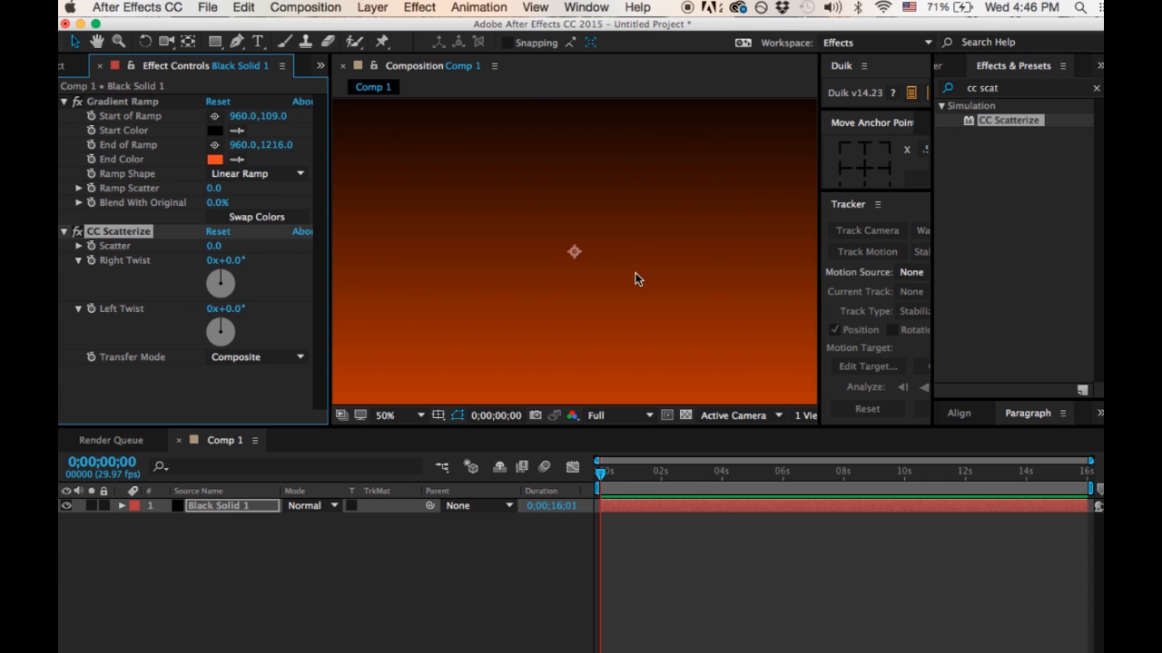
pyautogui.moveTo(541, 436)
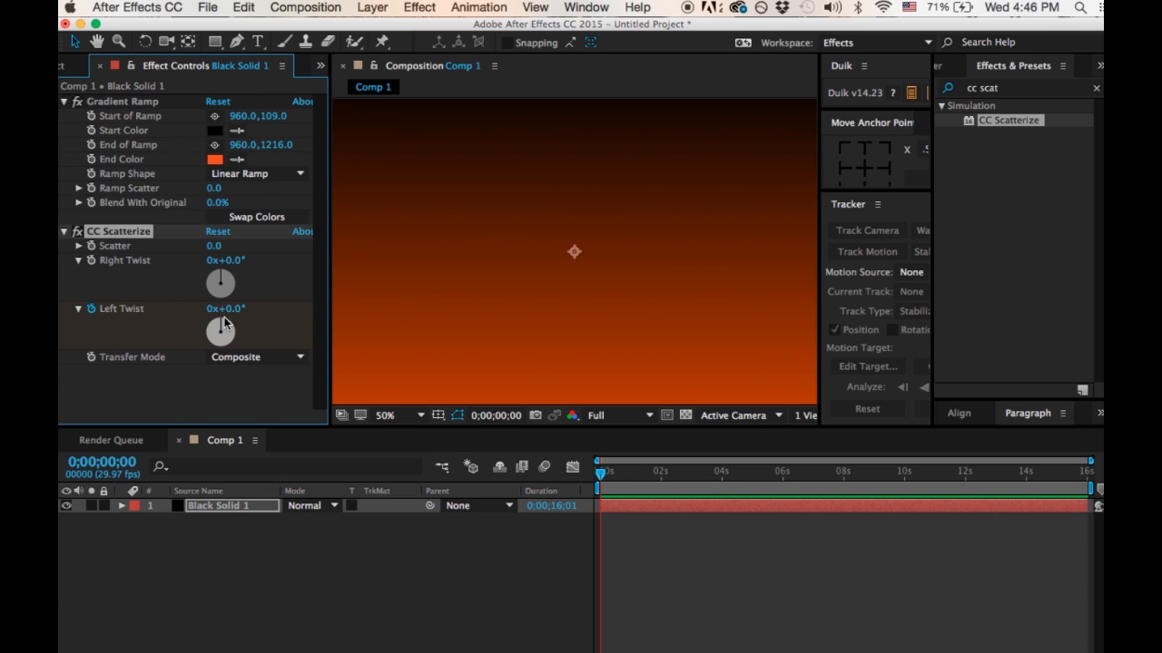
pyautogui.moveTo(221, 327)
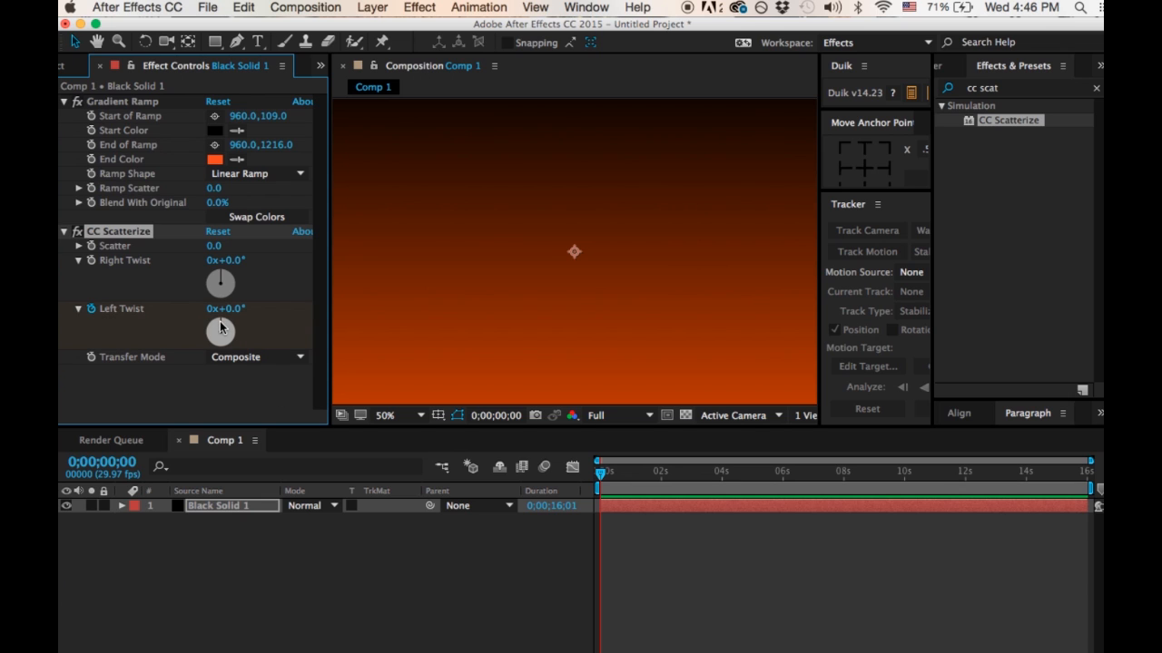
# Step: Keyframe Left Twist from 1x+24° at frame 0 to 1x+258° at 16 seconds
pyautogui.moveTo(220, 331); pyautogui.dragTo(241, 326)
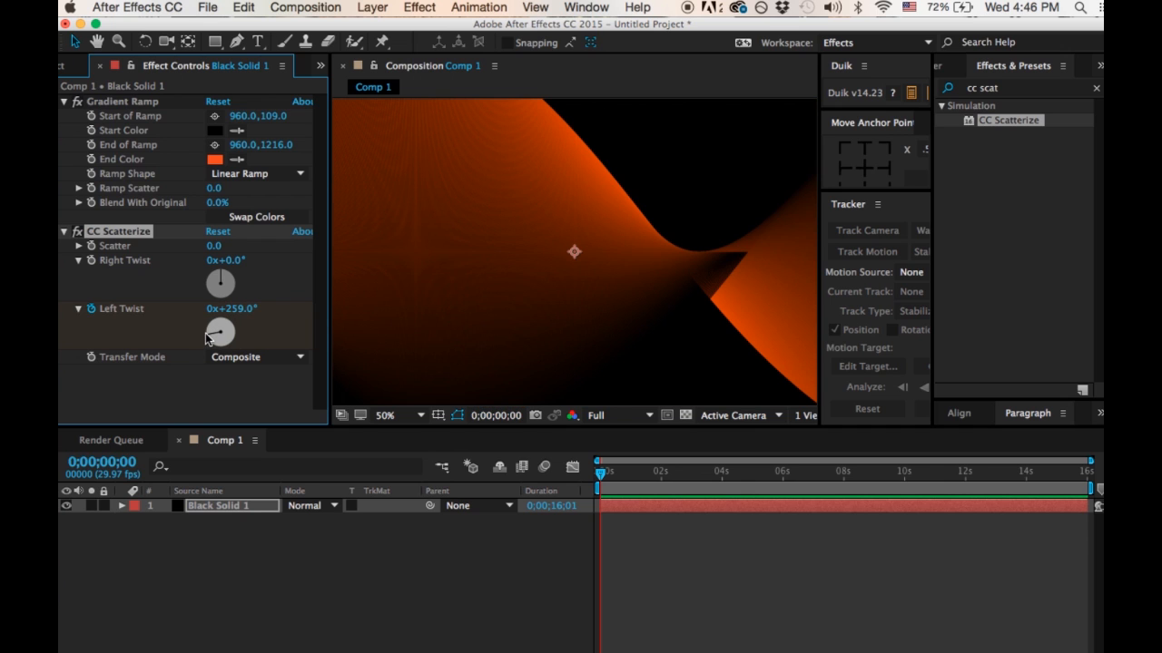
pyautogui.moveTo(219, 331); pyautogui.dragTo(227, 327)
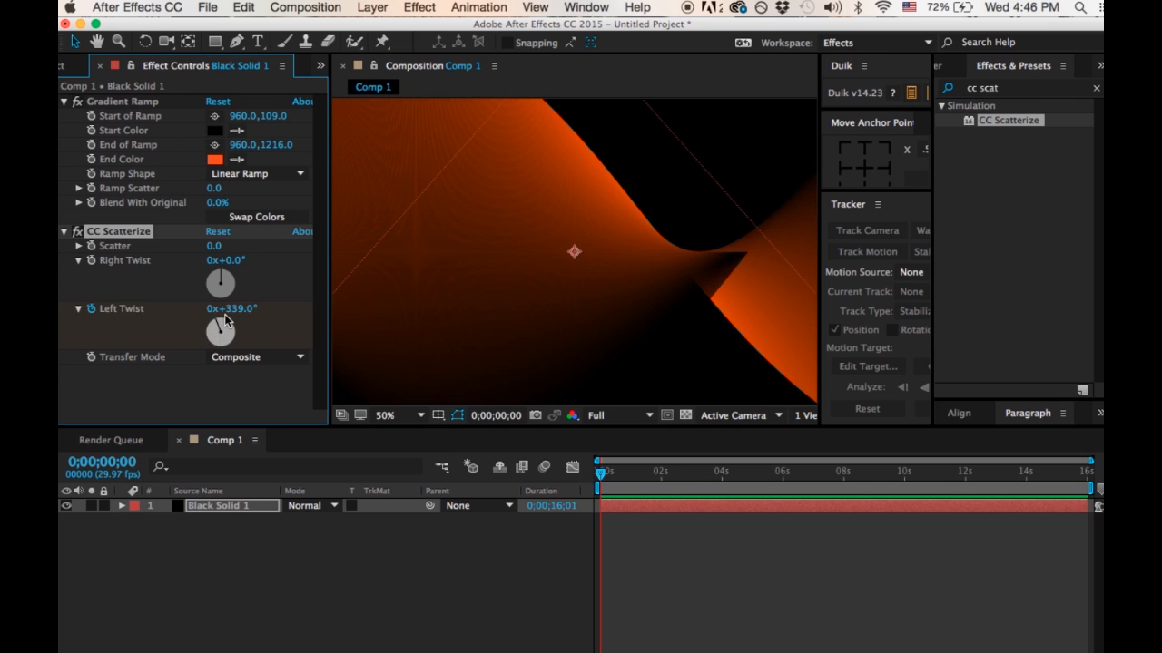
pyautogui.moveTo(219, 318); pyautogui.dragTo(235, 335)
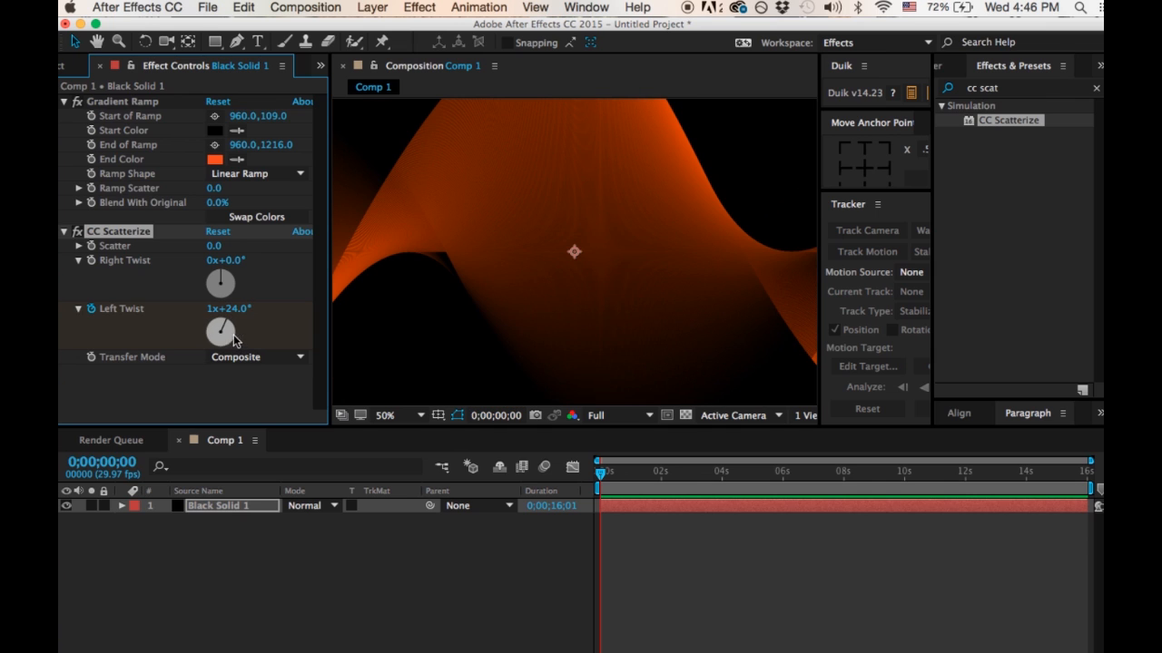
pyautogui.moveTo(683, 286)
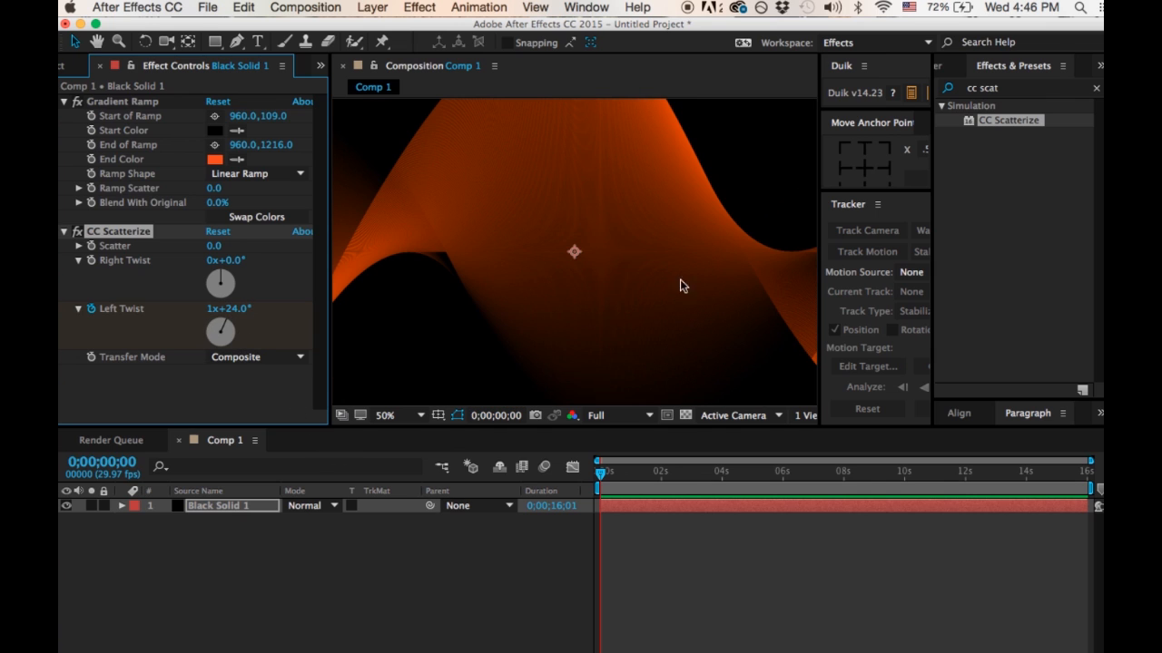
pyautogui.moveTo(828, 278)
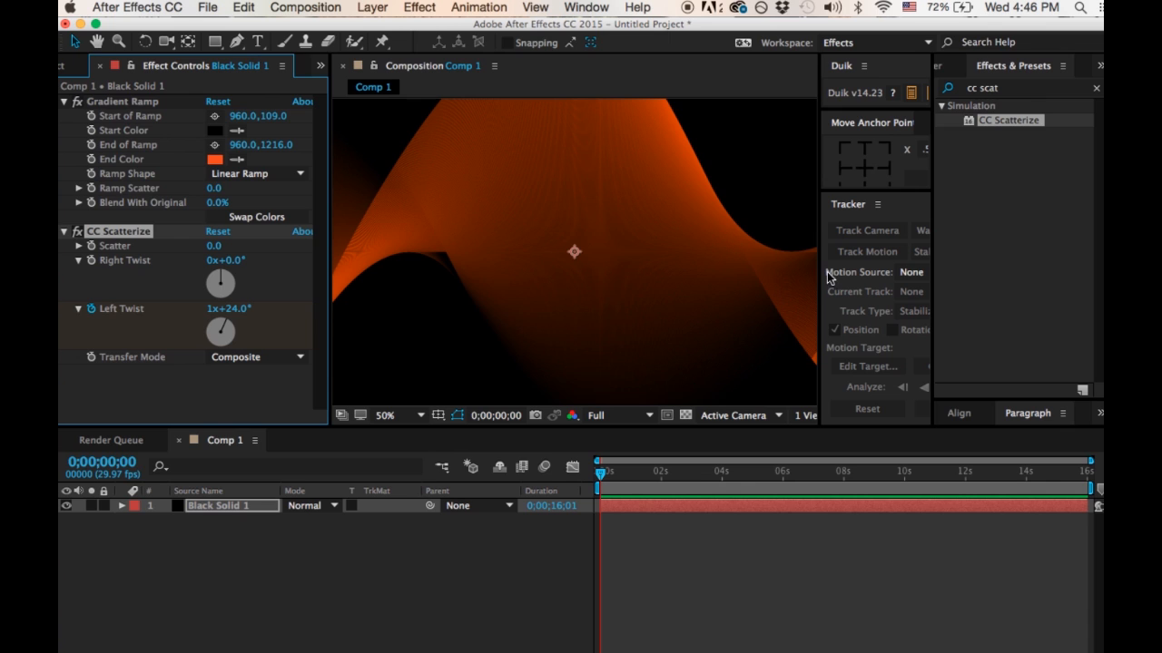
pyautogui.moveTo(613, 478)
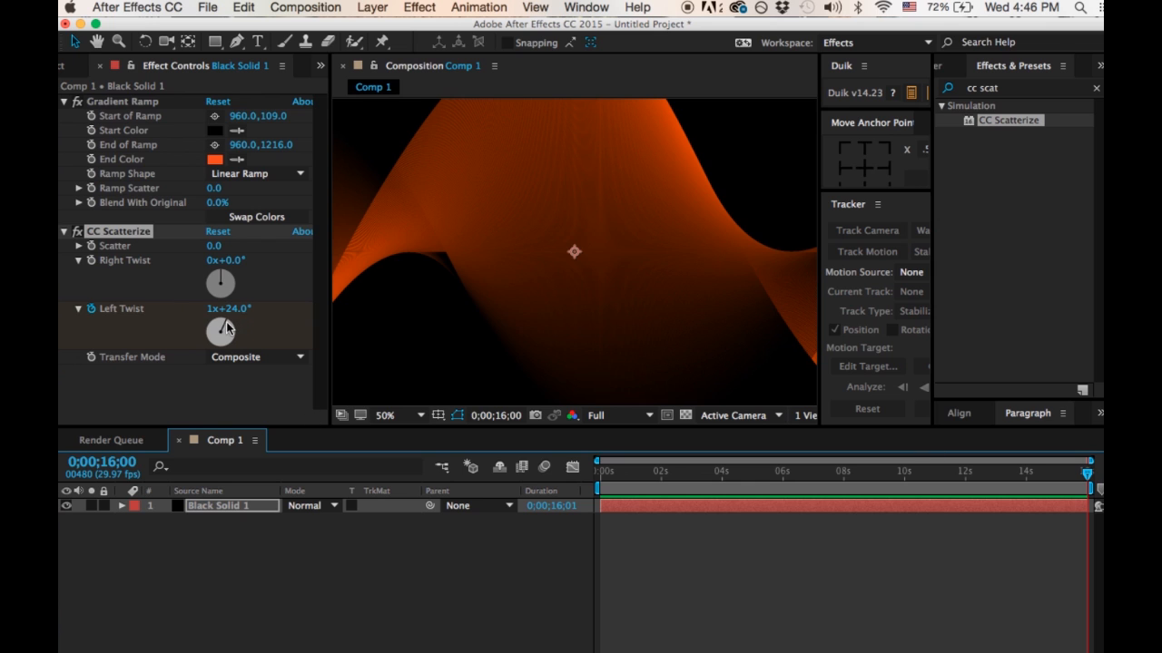
pyautogui.moveTo(220, 327); pyautogui.dragTo(227, 322)
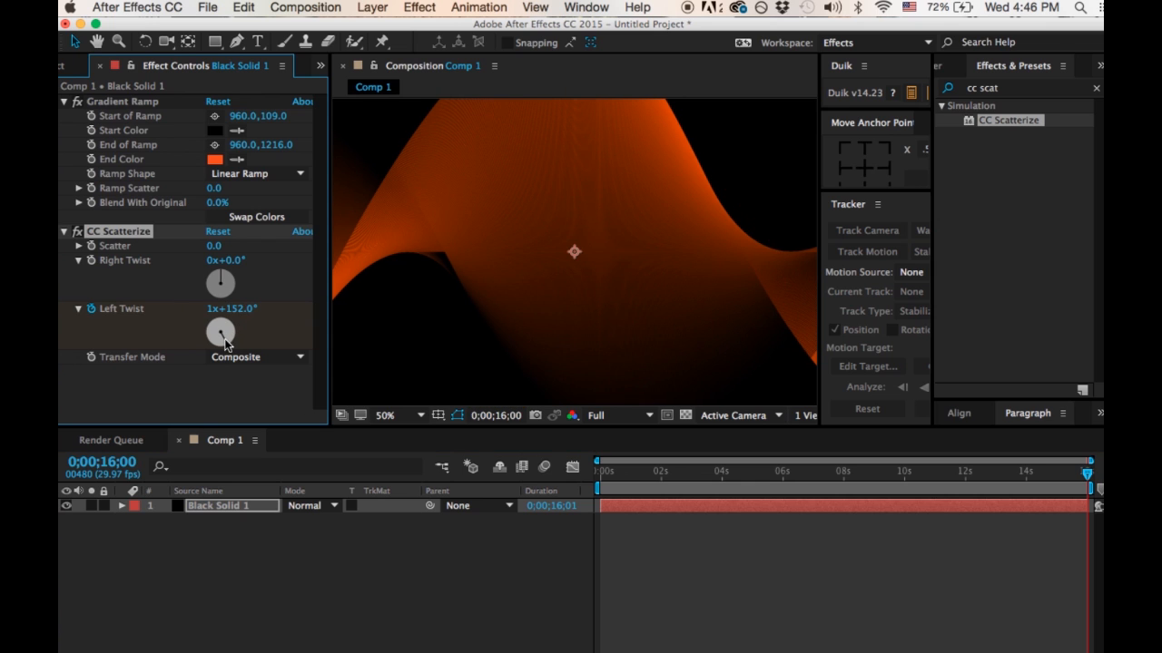
pyautogui.moveTo(219, 331); pyautogui.dragTo(216, 345)
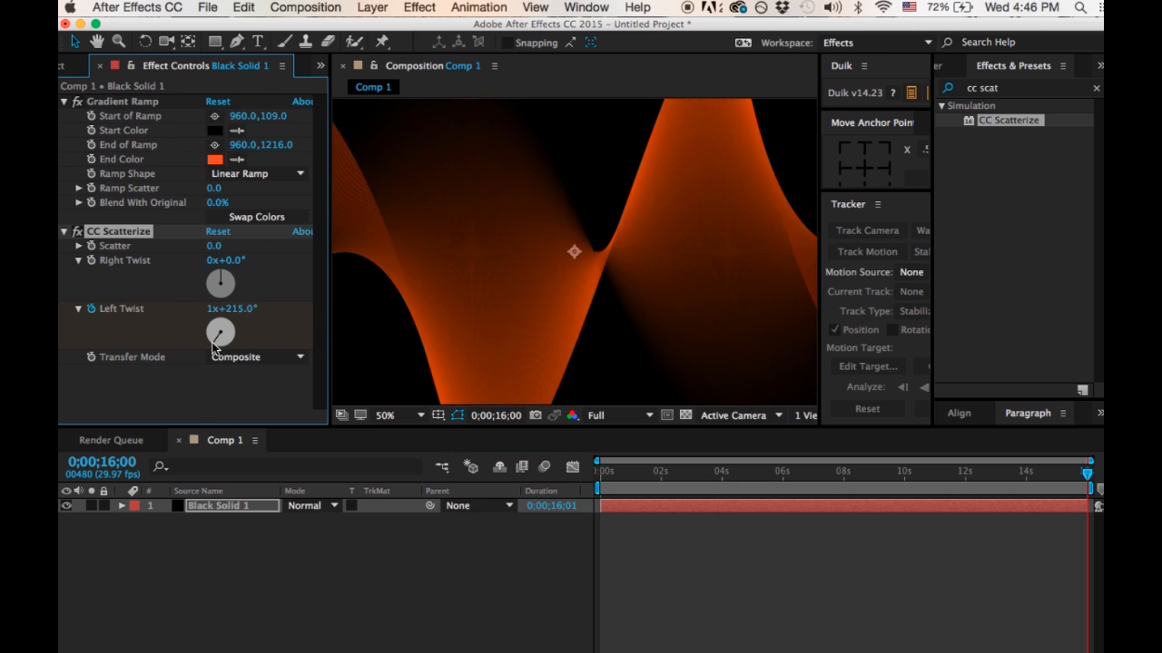
pyautogui.moveTo(221, 332); pyautogui.dragTo(217, 344)
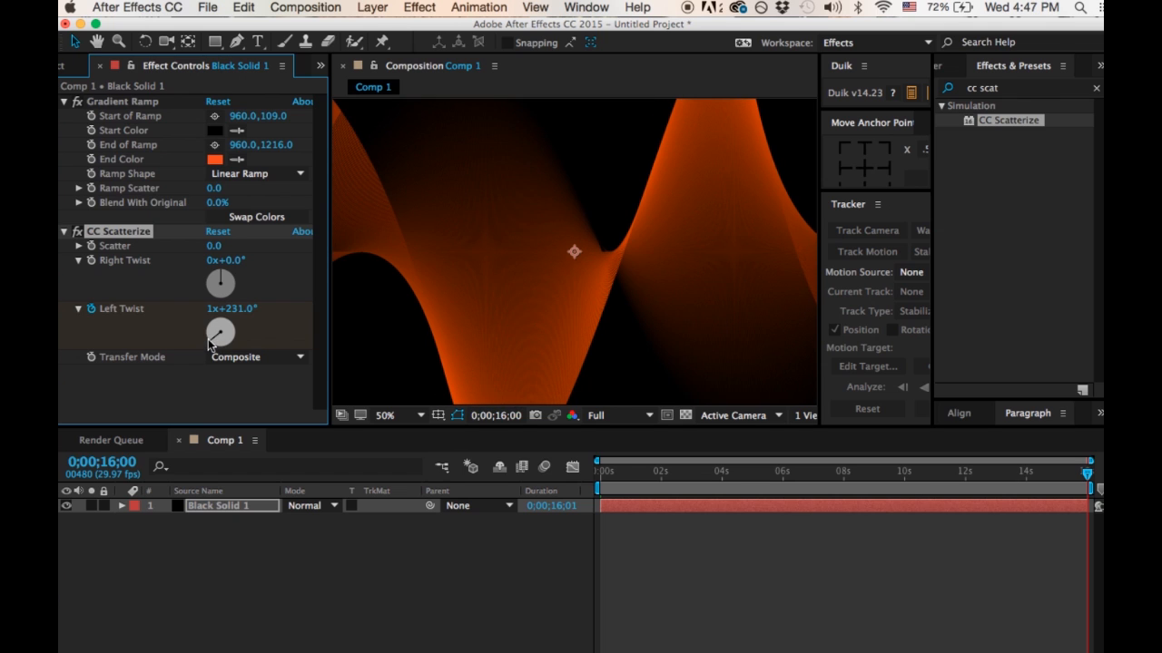
pyautogui.moveTo(221, 332); pyautogui.dragTo(225, 326)
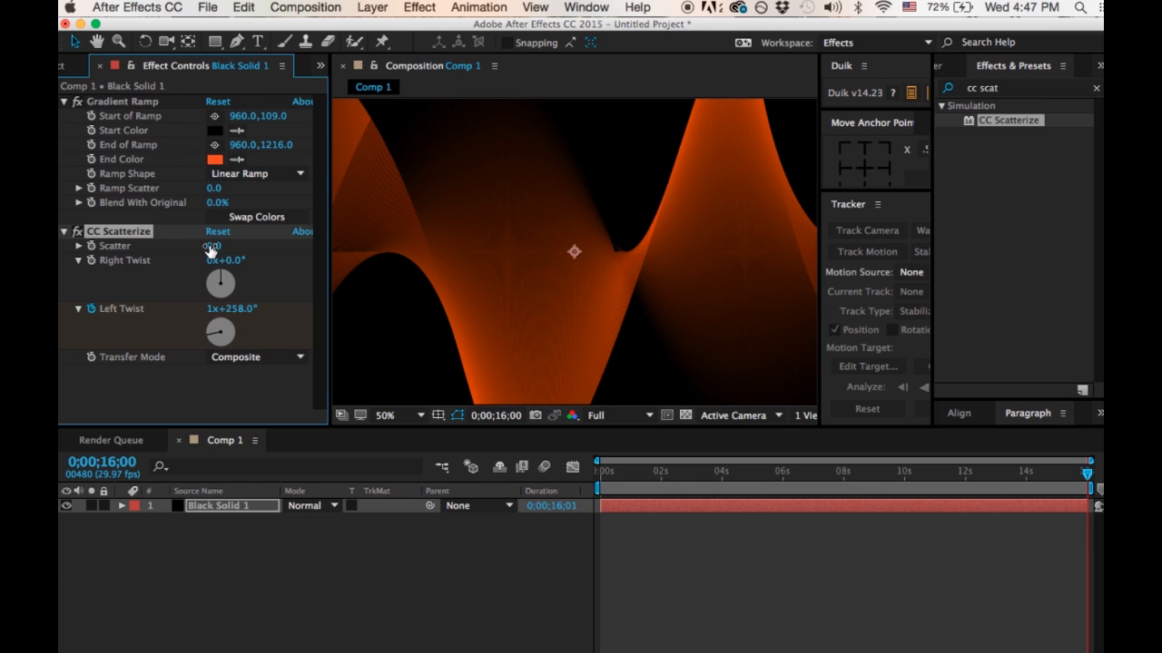
pyautogui.moveTo(211, 246); pyautogui.dragTo(219, 246)
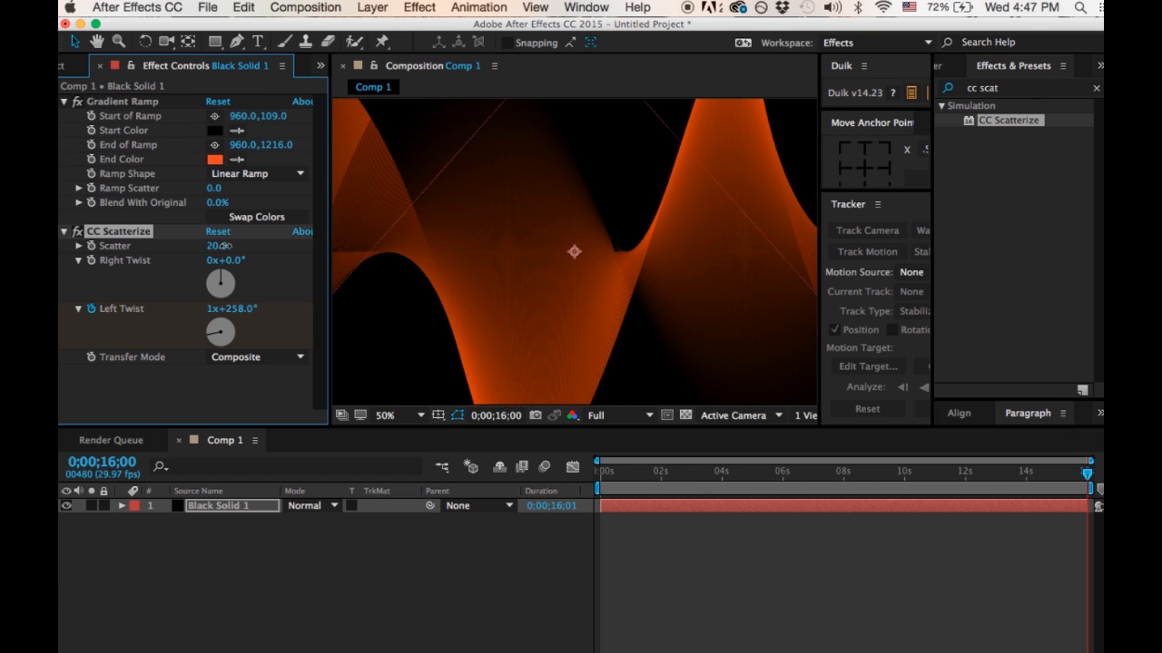
pyautogui.moveTo(215, 245); pyautogui.dragTo(231, 245)
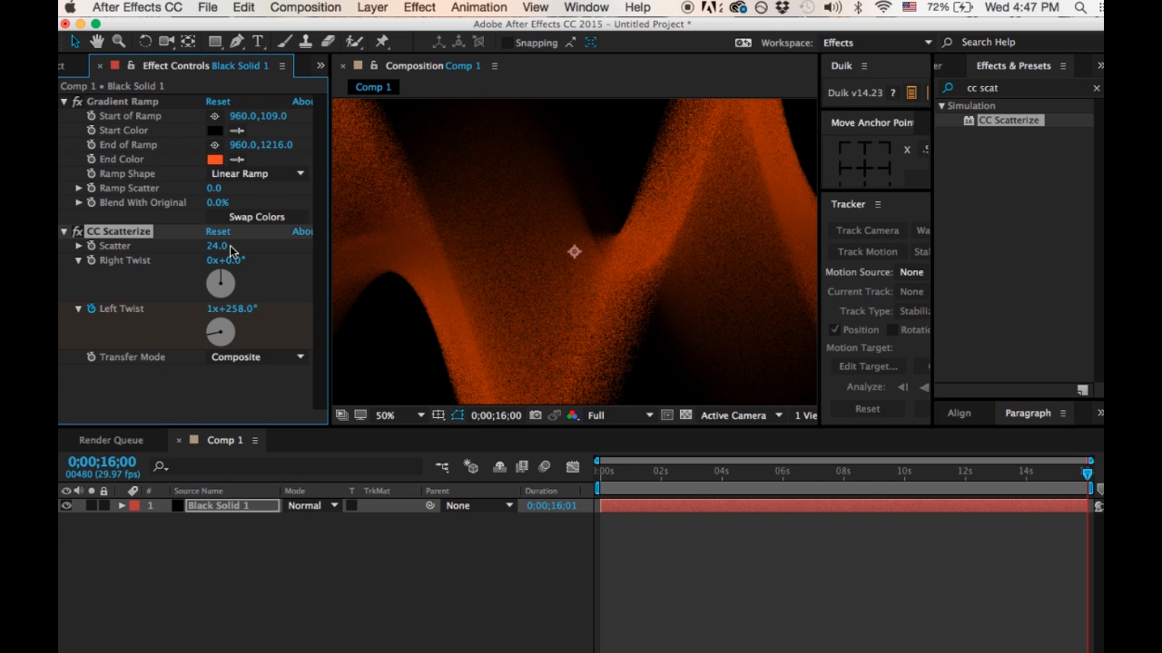
pyautogui.moveTo(236, 246); pyautogui.dragTo(203, 246)
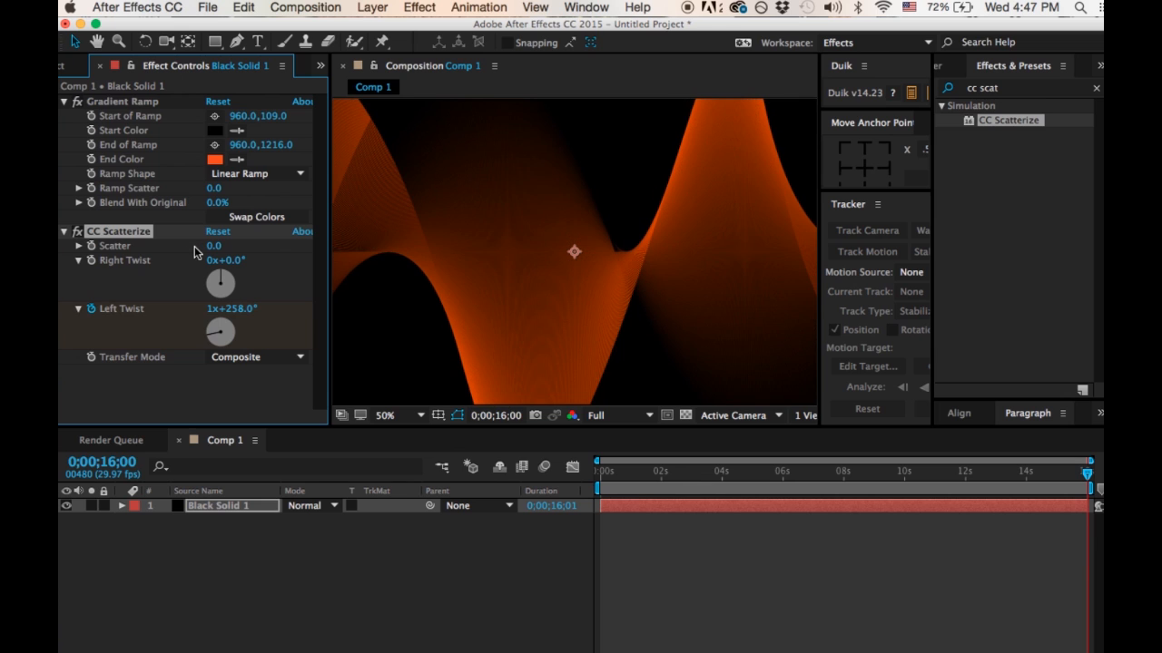
pyautogui.moveTo(1012, 515)
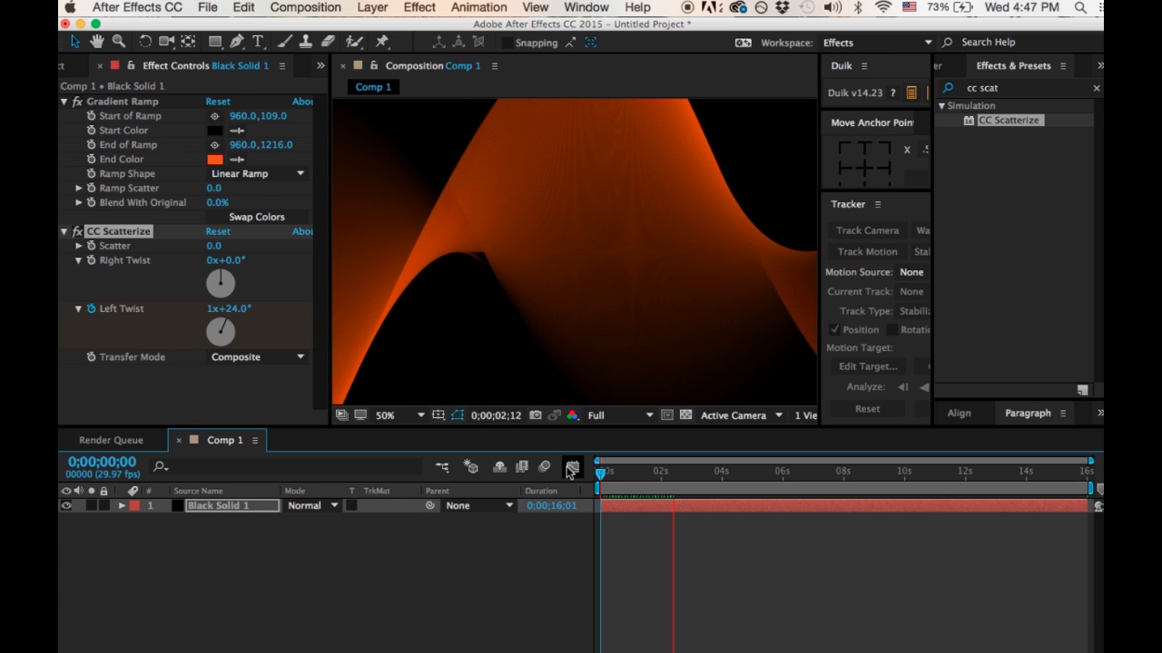
pyautogui.click(635, 471)
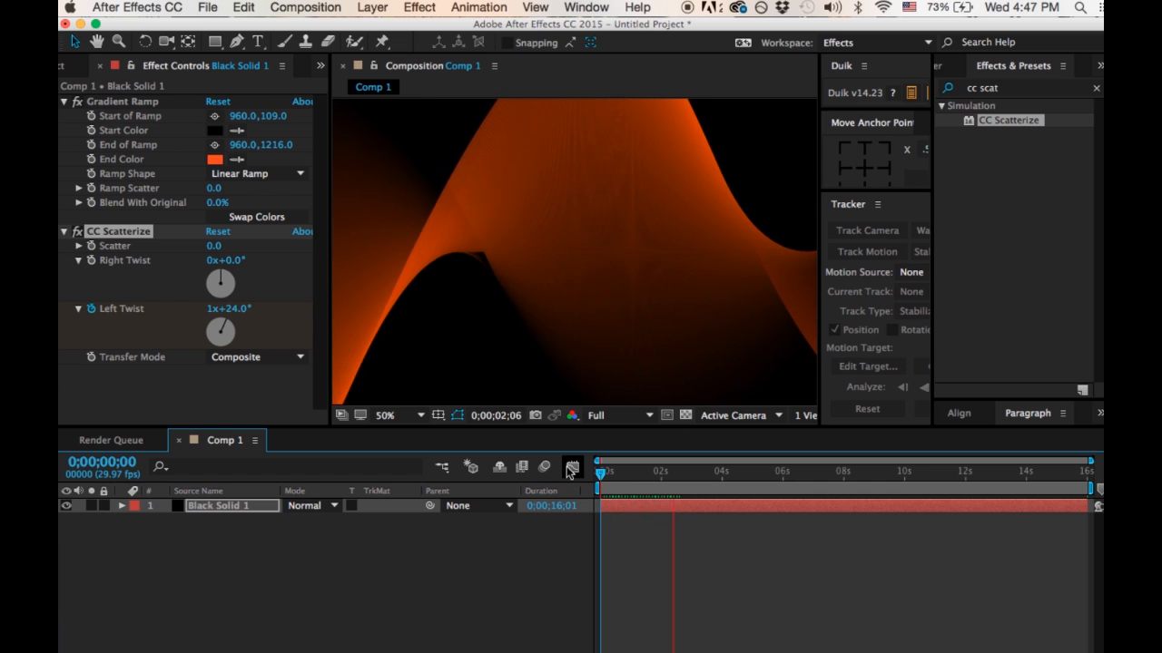
pyautogui.click(570, 466)
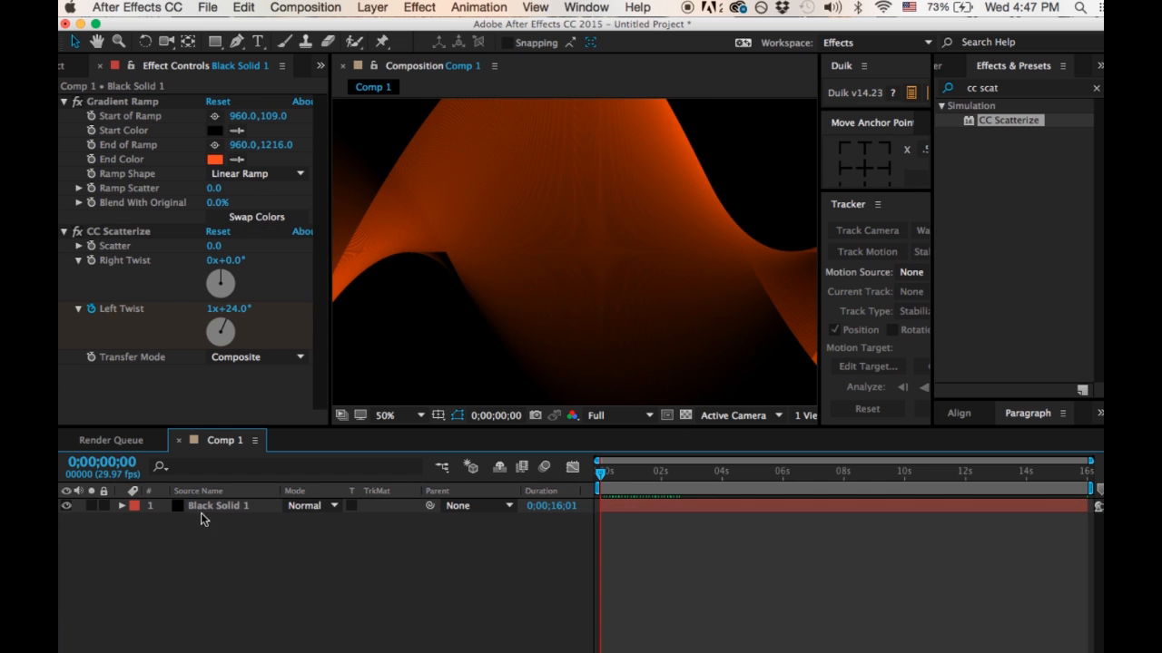
# Step: Add Black Solid 2 above the ribbon layer and search effects for gradients
pyautogui.click(373, 7)
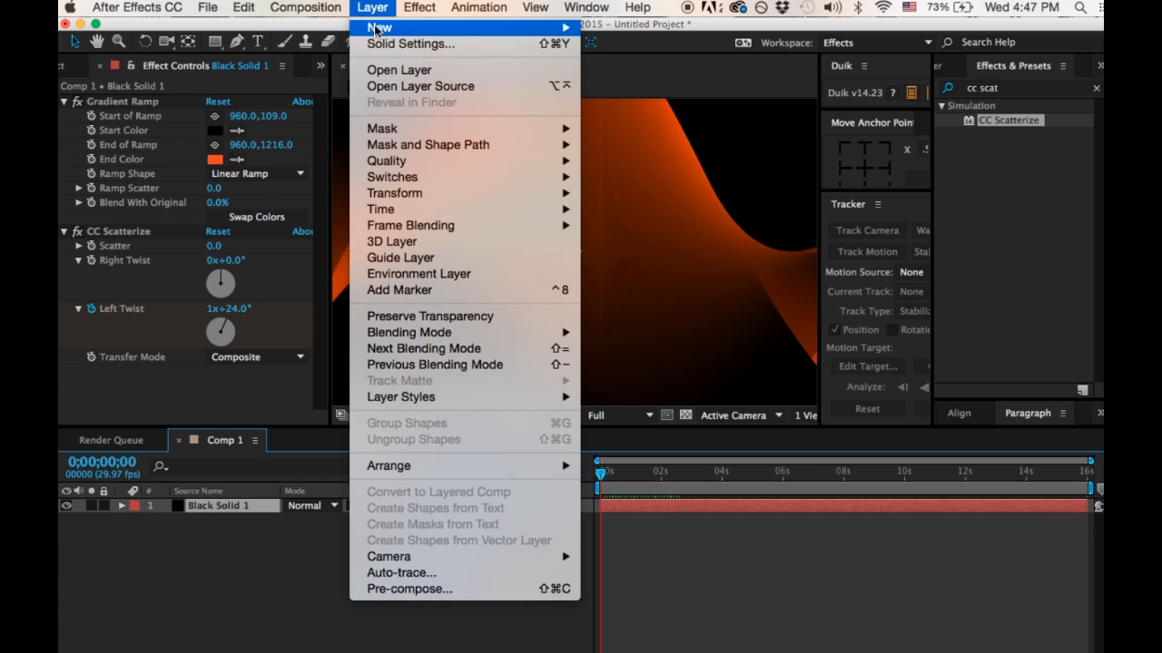
pyautogui.moveTo(388, 27)
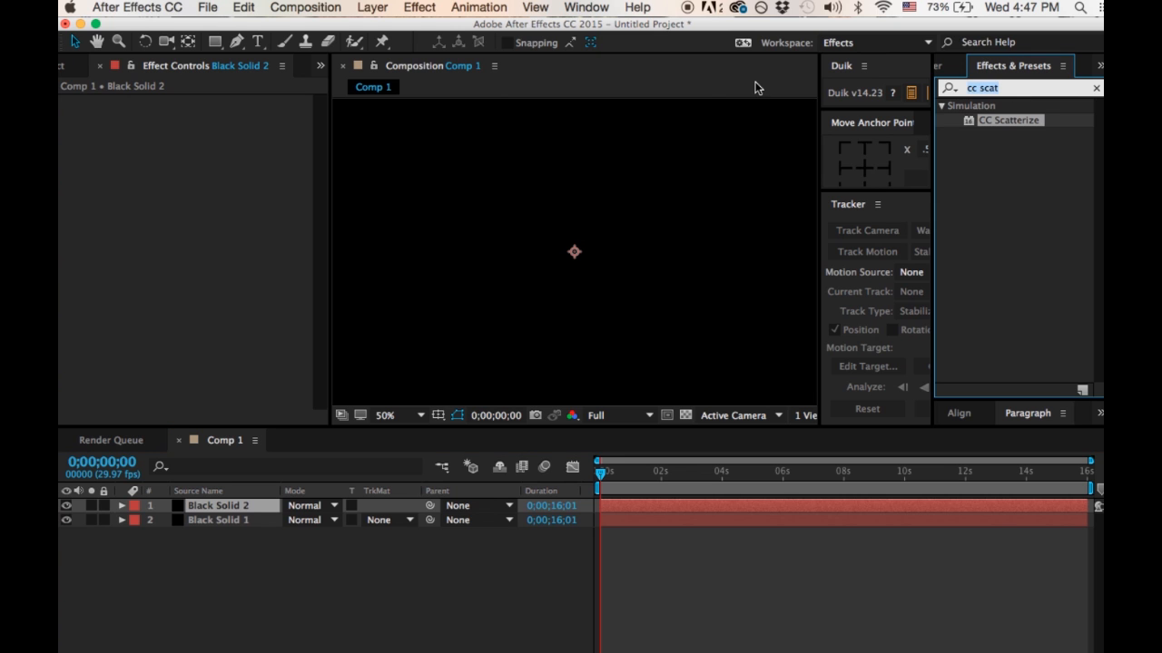
pyautogui.write('graien')
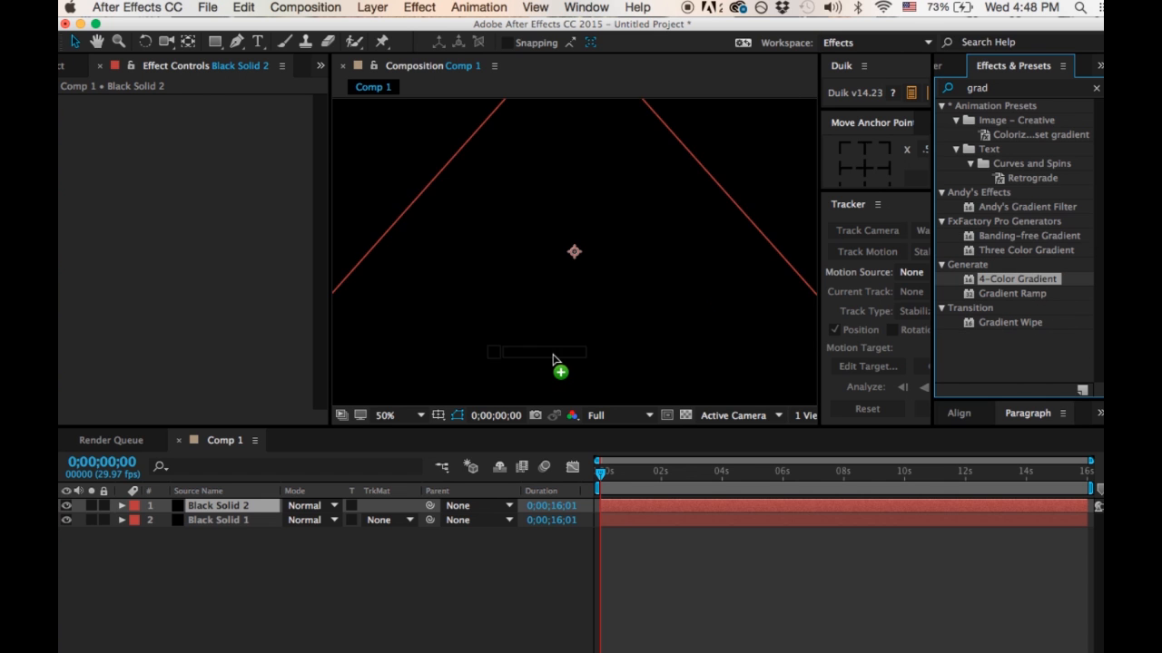
# Step: Apply 4-Color Gradient to Black Solid 2, with orange Color 3 and Color 4
pyautogui.doubleClick(1016, 278)
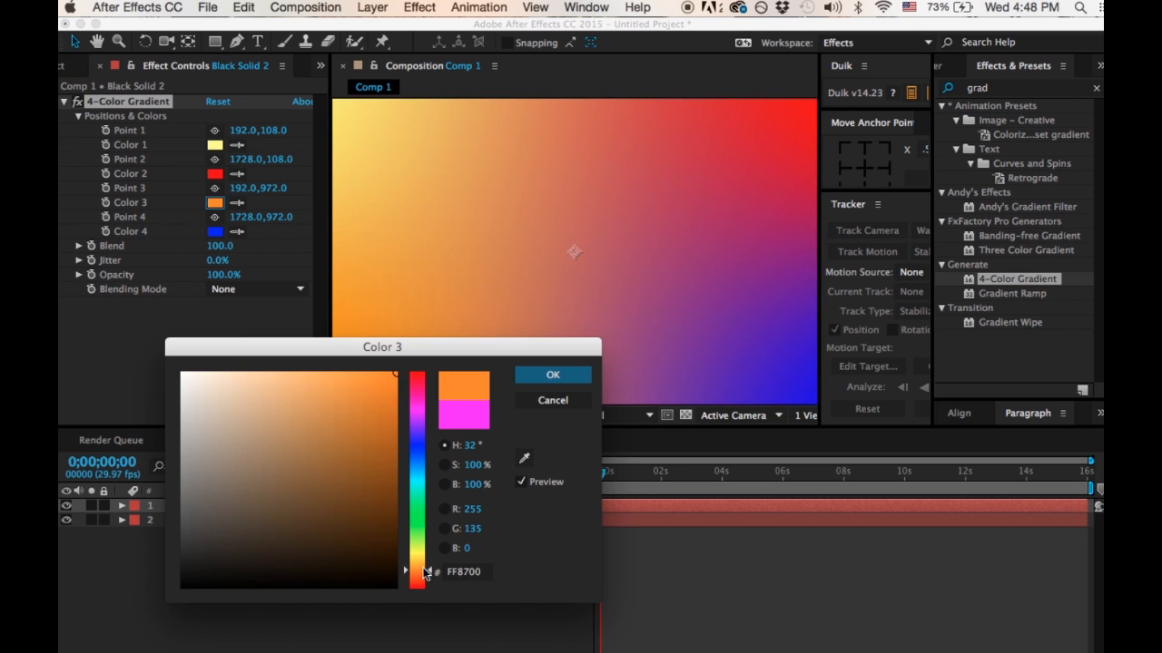
pyautogui.click(320, 438)
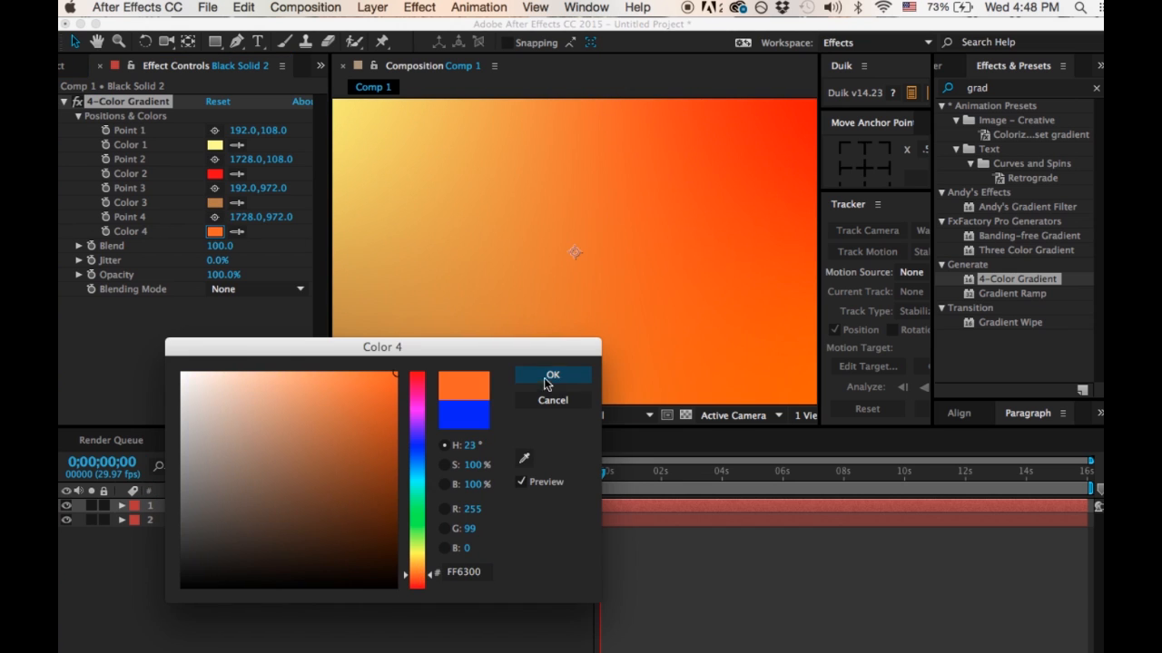
pyautogui.click(552, 375)
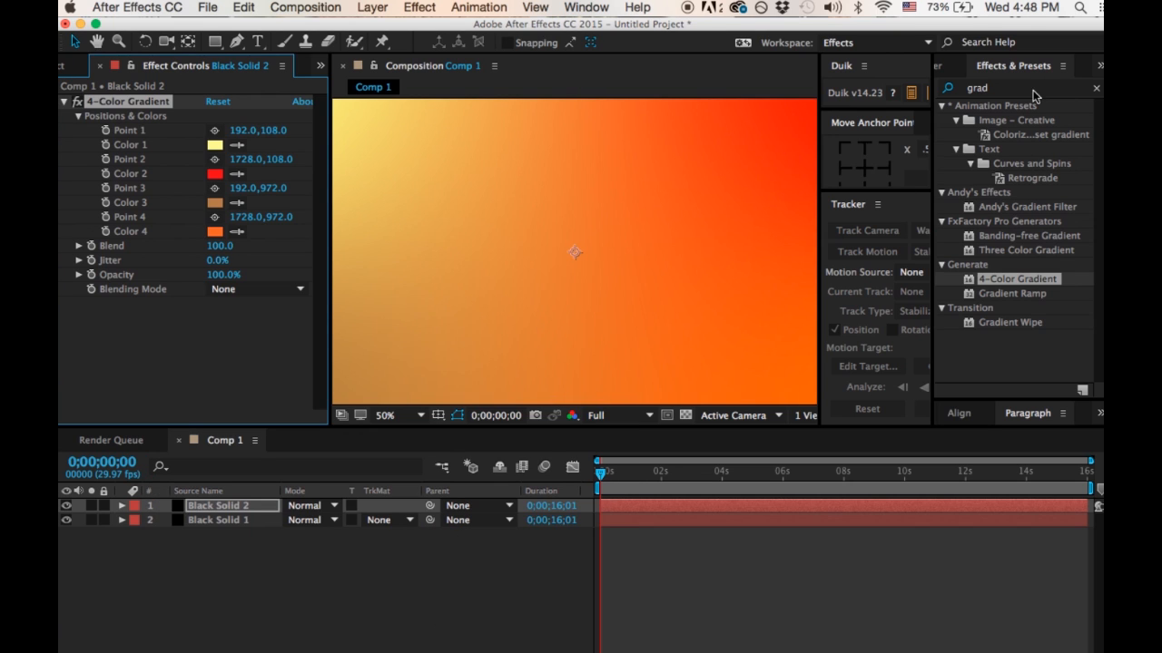
pyautogui.moveTo(1003, 95)
pyautogui.write('scatt')
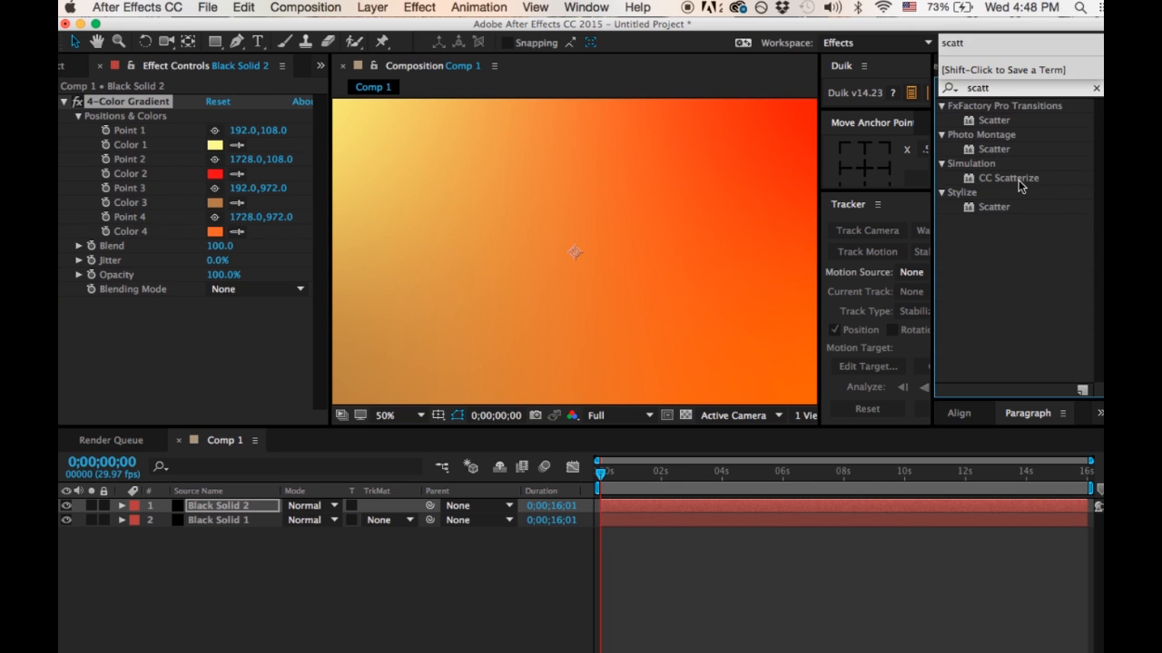
# Step: Apply CC Scatterize from the Simulation results to Black Solid 2
pyautogui.doubleClick(1007, 178)
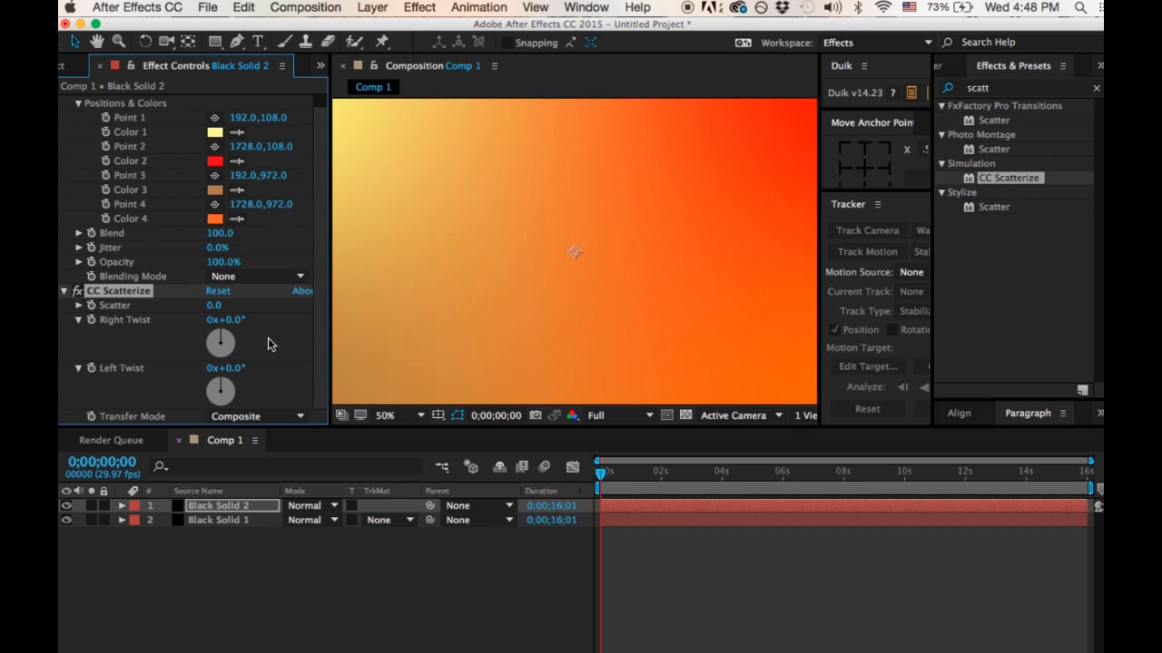
pyautogui.moveTo(556, 451)
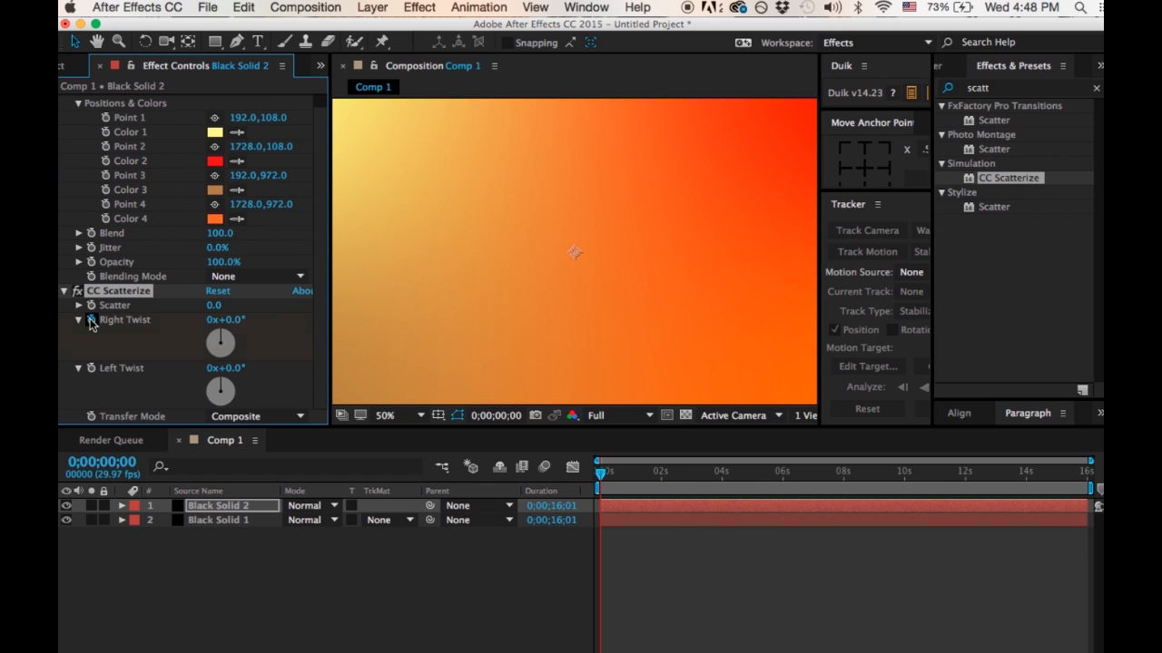
# Step: Keyframe Right Twist at about 0x-294° on frame zero
pyautogui.moveTo(221, 334); pyautogui.dragTo(207, 353)
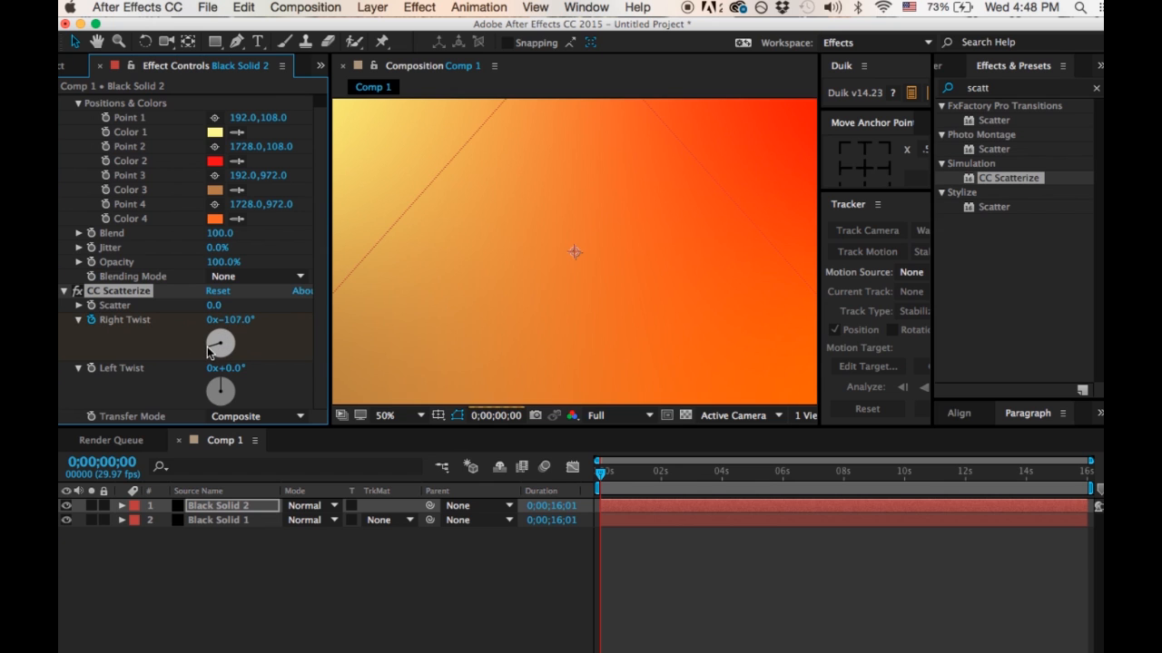
pyautogui.moveTo(220, 342); pyautogui.dragTo(225, 345)
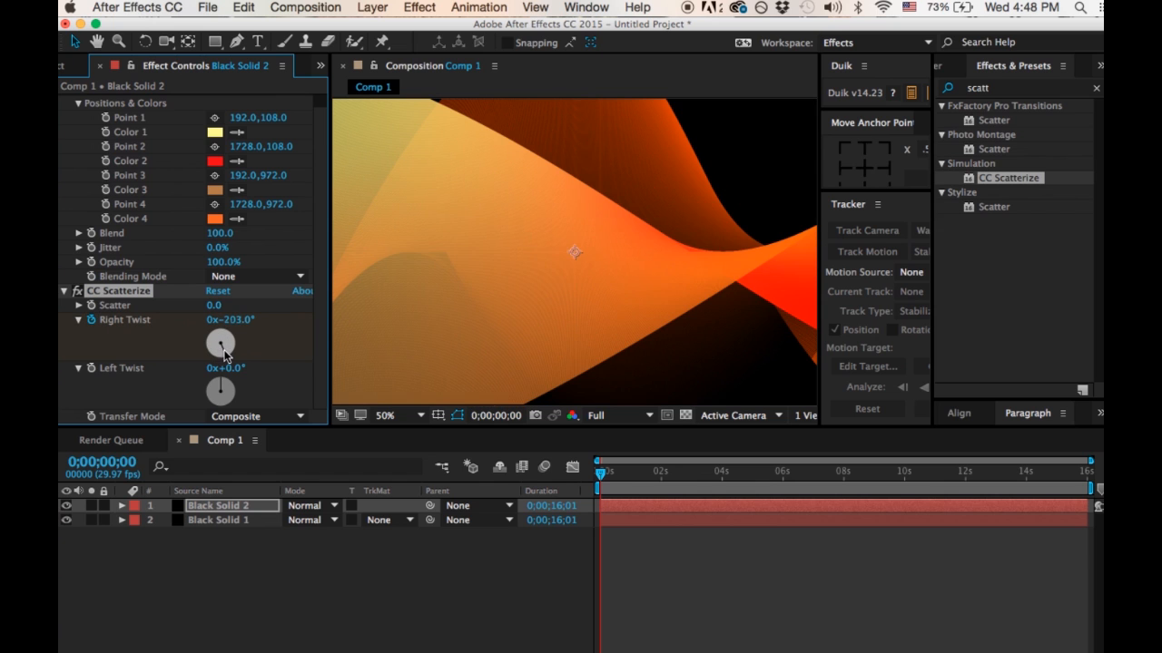
pyautogui.moveTo(220, 343); pyautogui.dragTo(238, 338)
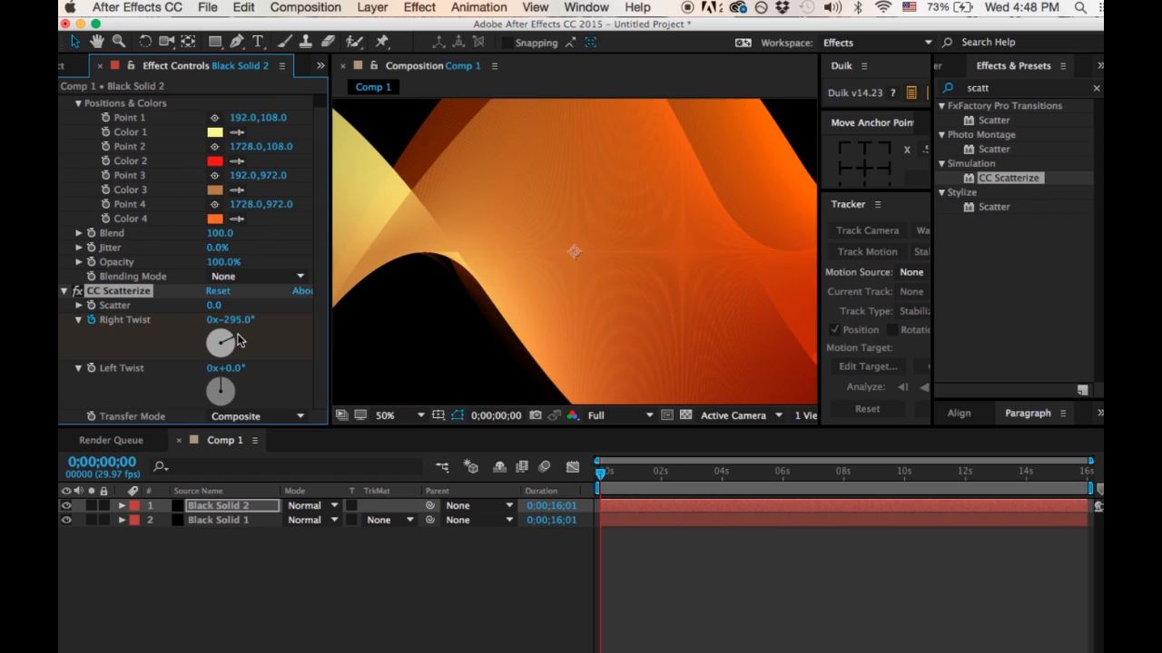
pyautogui.moveTo(220, 343); pyautogui.dragTo(222, 341)
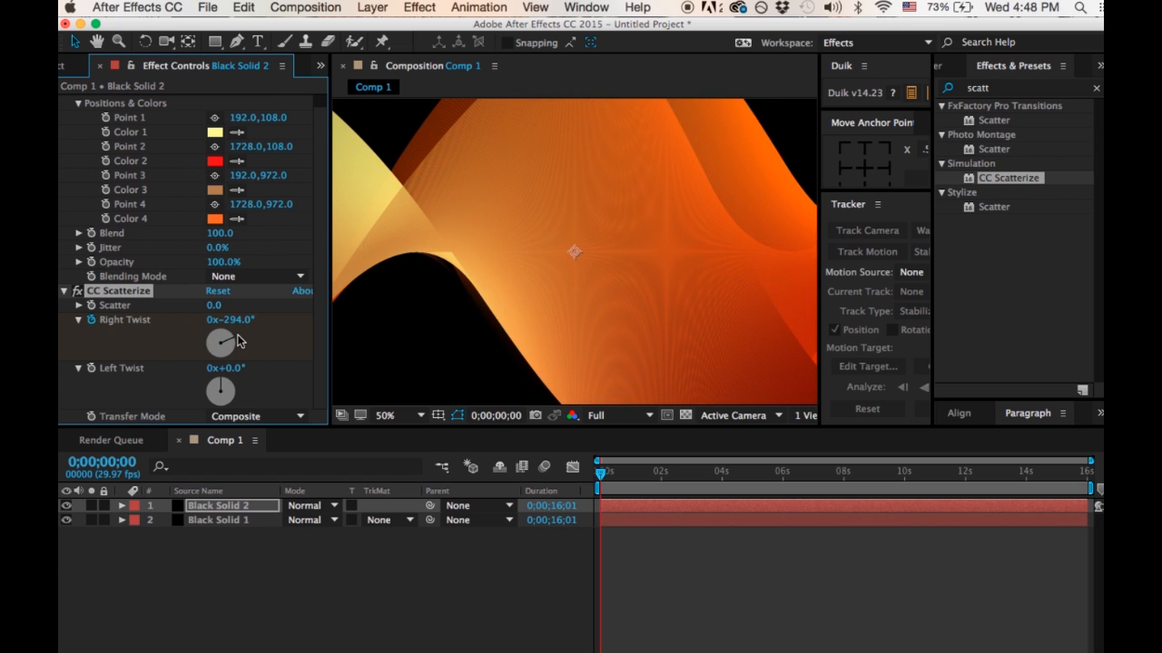
# Step: At the composition's end, set Right Twist to about -1x-229°
pyautogui.press('end')
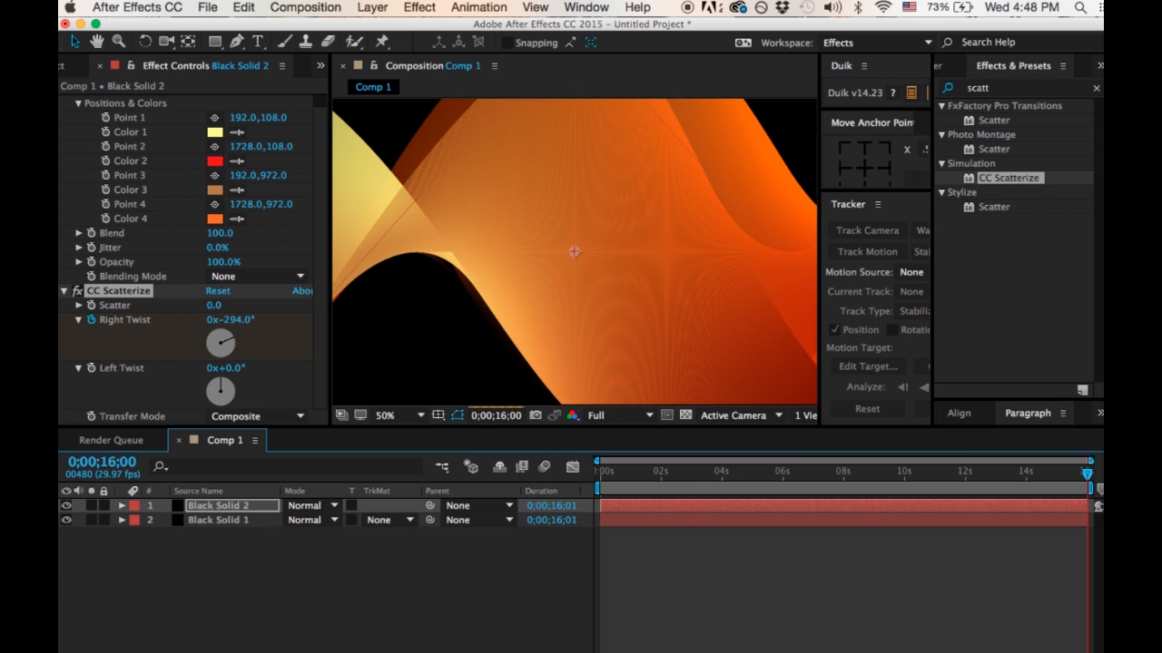
pyautogui.moveTo(220, 343); pyautogui.dragTo(220, 340)
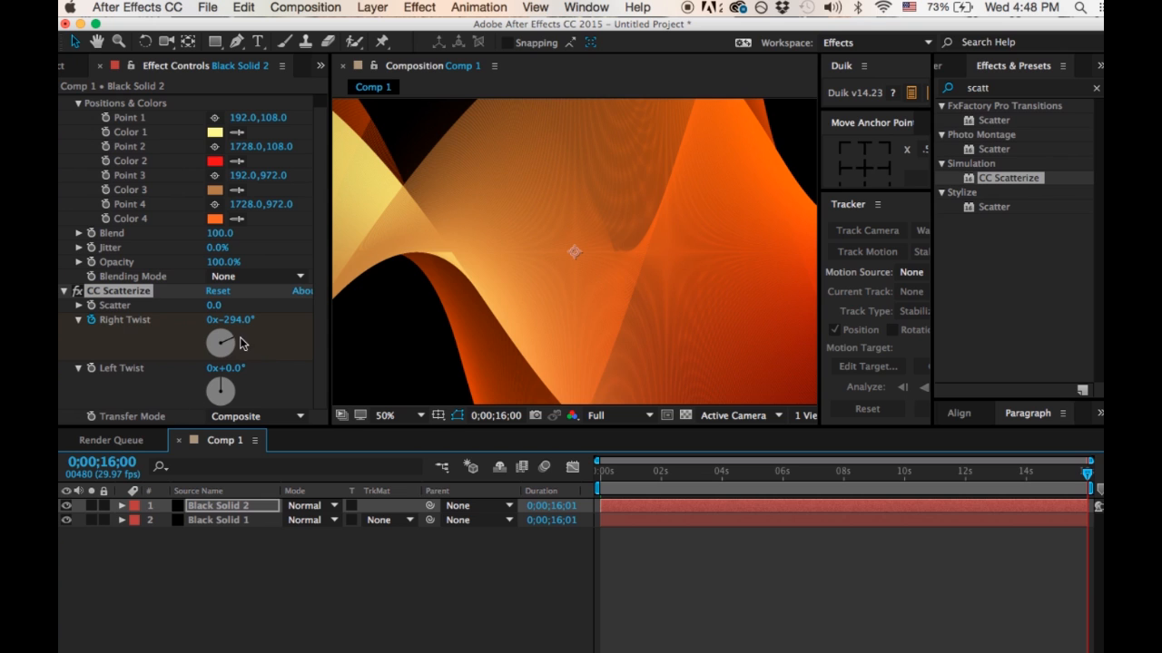
pyautogui.moveTo(220, 343); pyautogui.dragTo(223, 338)
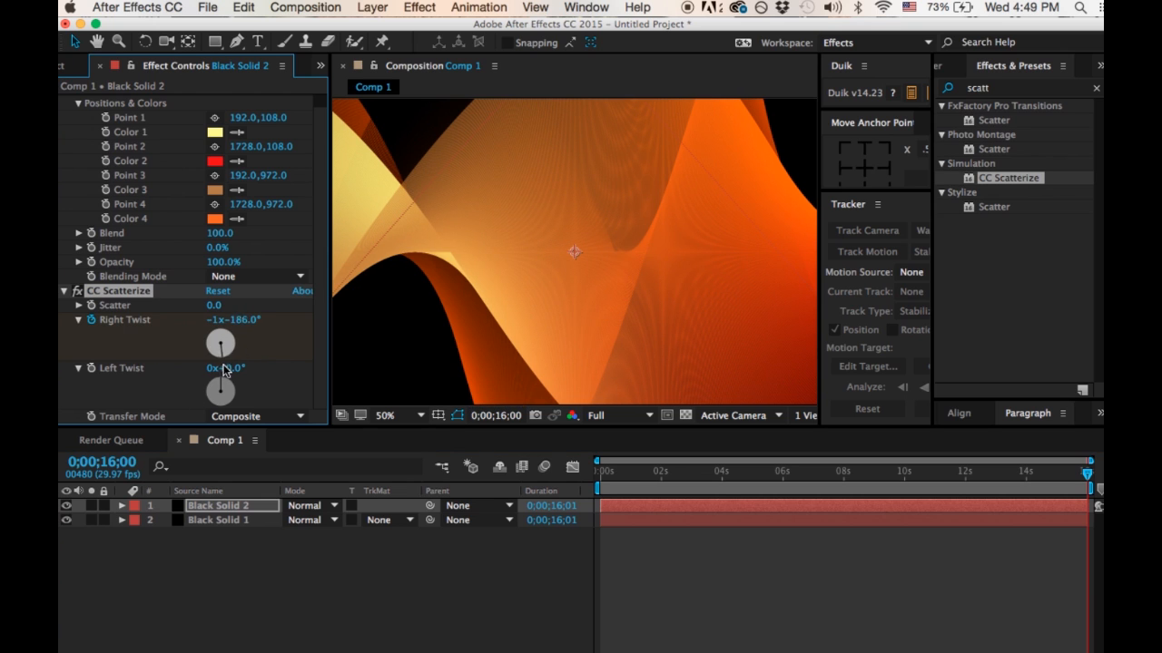
pyautogui.moveTo(221, 343); pyautogui.dragTo(221, 340)
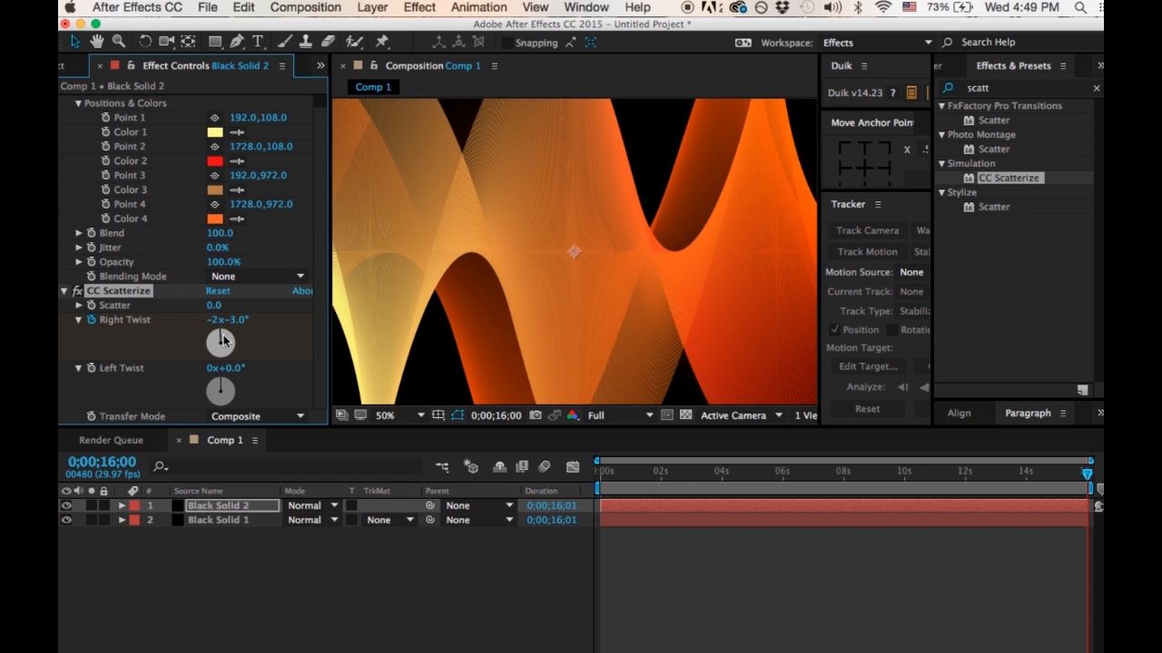
pyautogui.moveTo(222, 343); pyautogui.dragTo(231, 349)
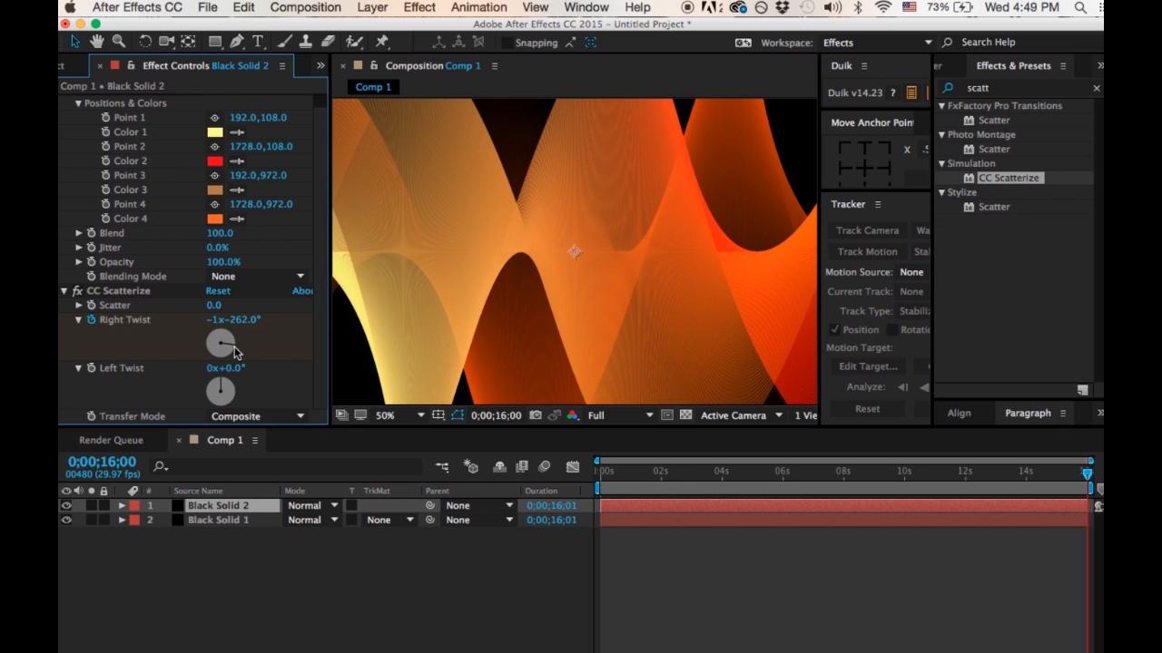
pyautogui.moveTo(222, 344); pyautogui.dragTo(227, 349)
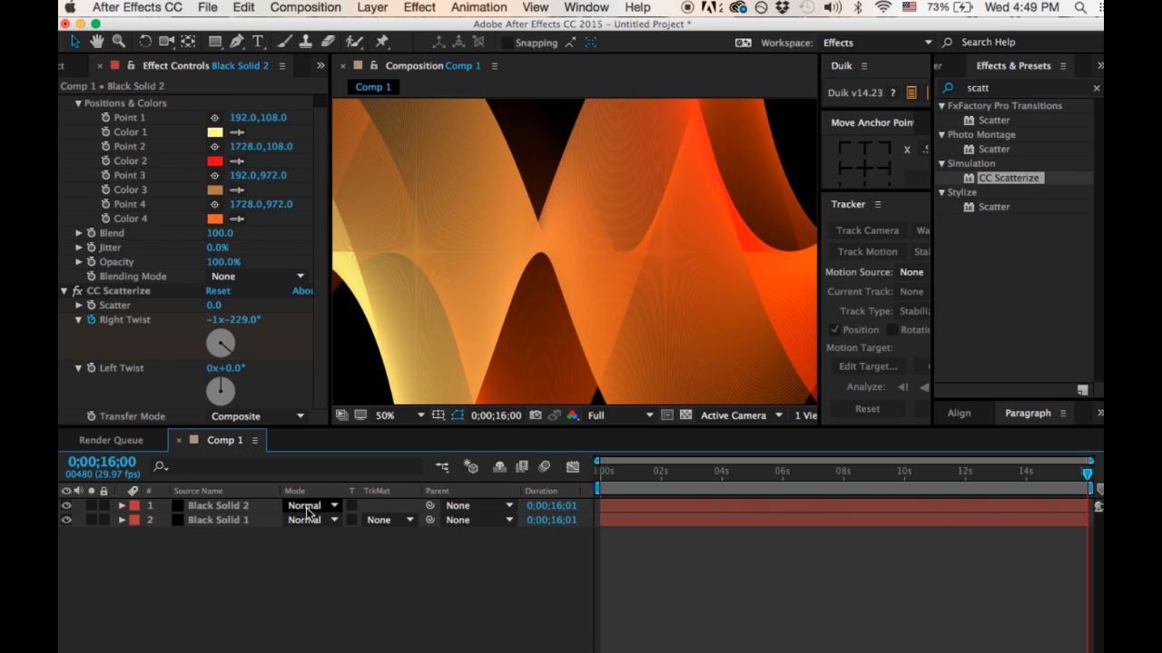
# Step: Set Black Solid 2's blending mode to Overlay over the orange layer
pyautogui.click(306, 505)
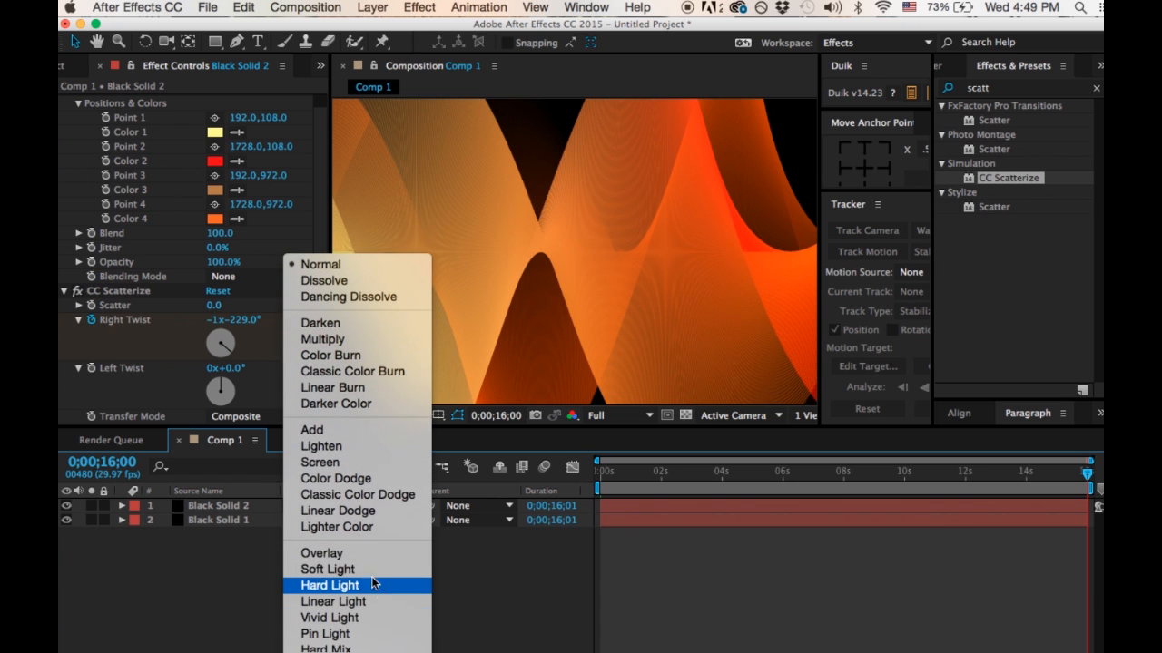
pyautogui.click(321, 553)
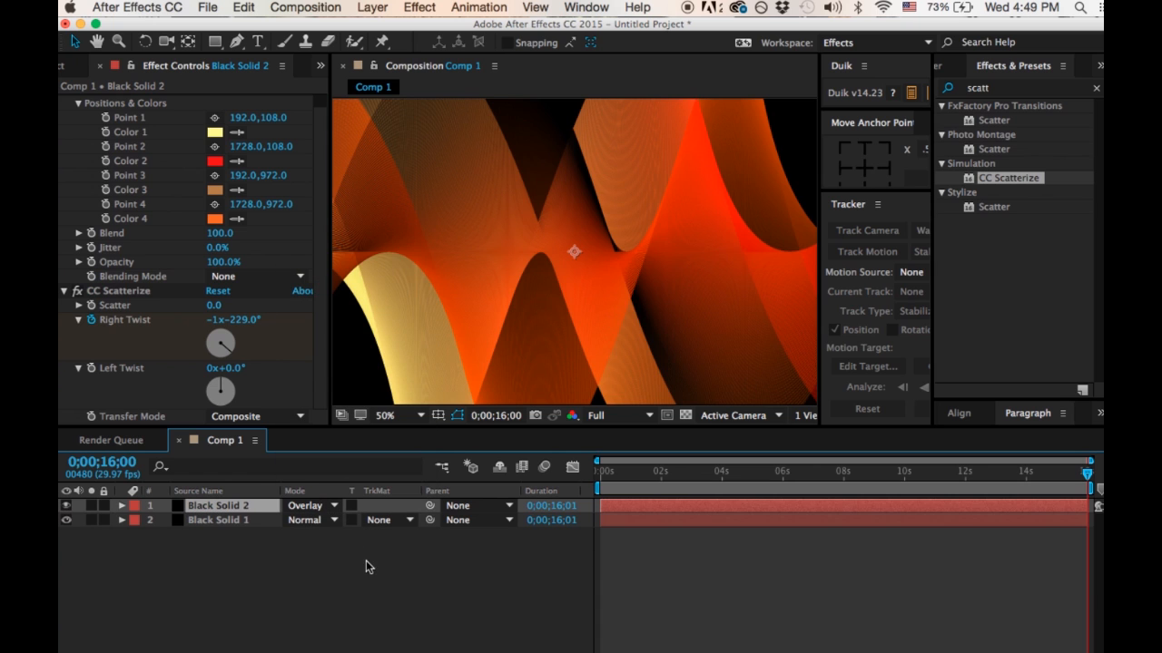